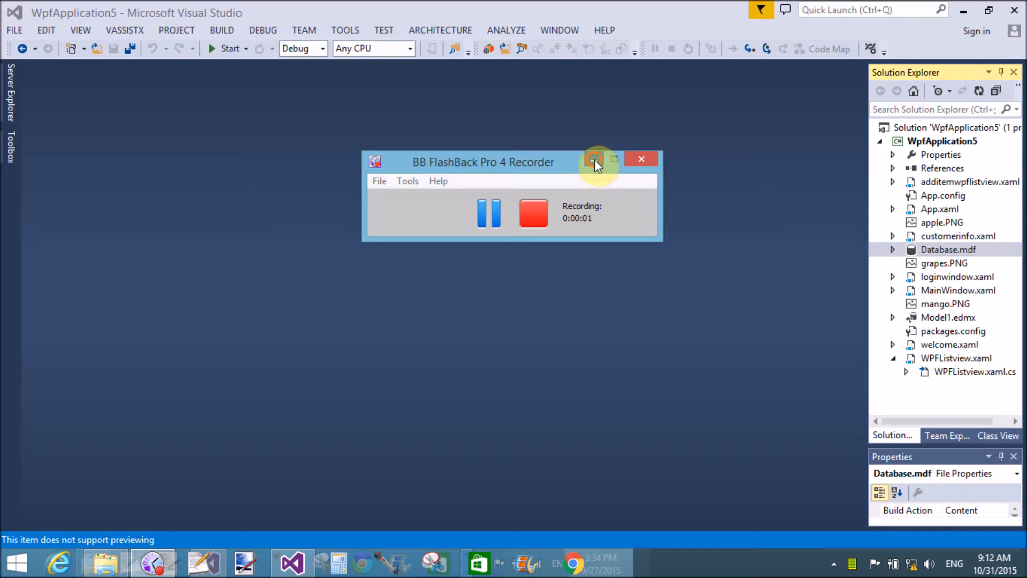
Show the users table data from Database.mdf, listing records Id 1 jacob and Id 2 bill.
click(595, 162)
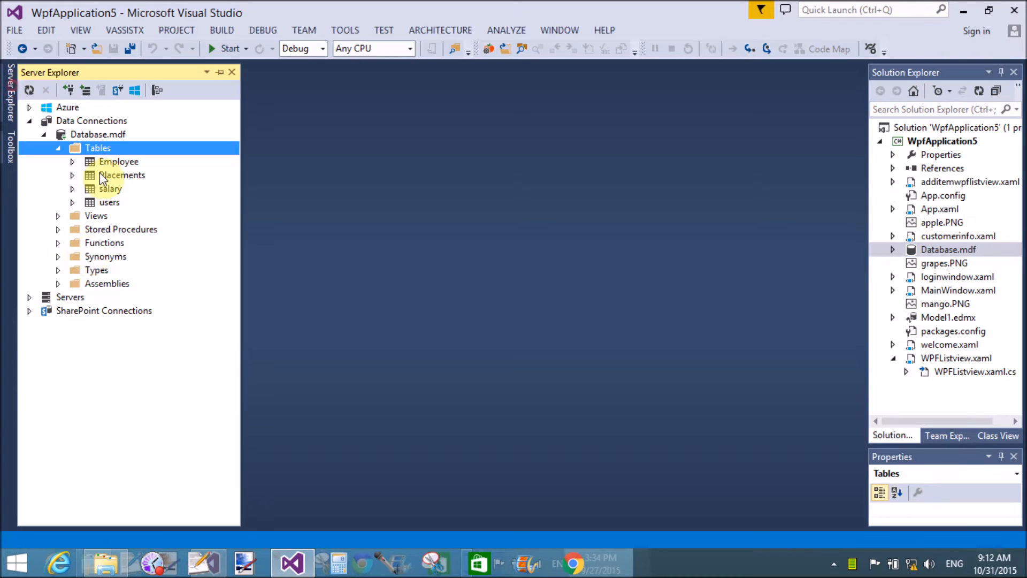
click(109, 203)
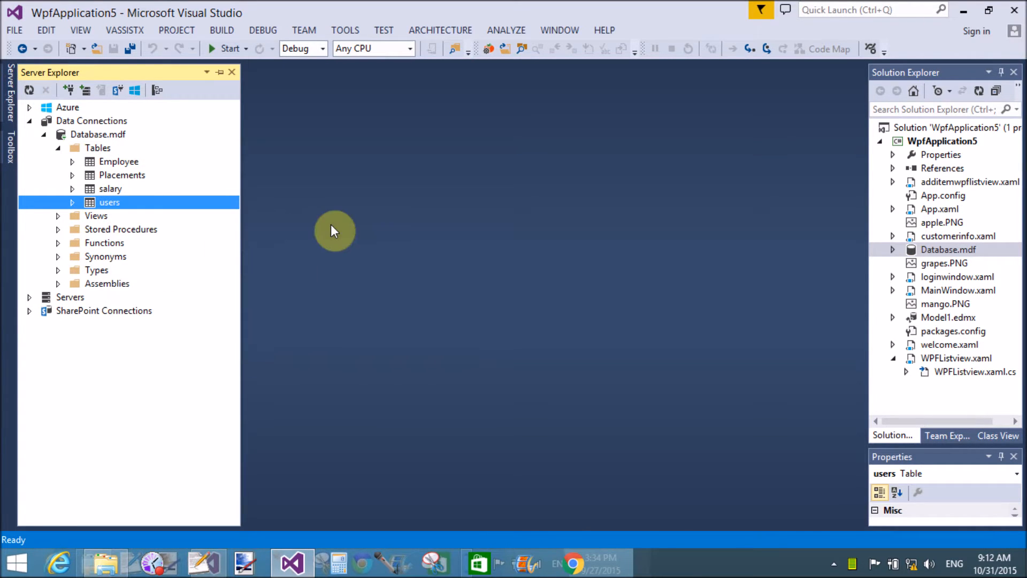
double_click(109, 202)
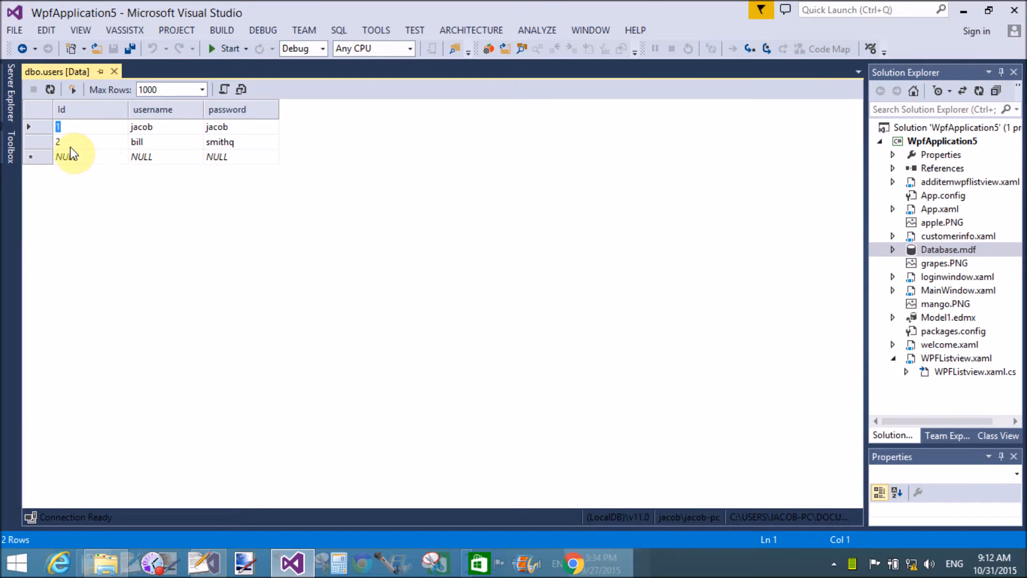
click(58, 141)
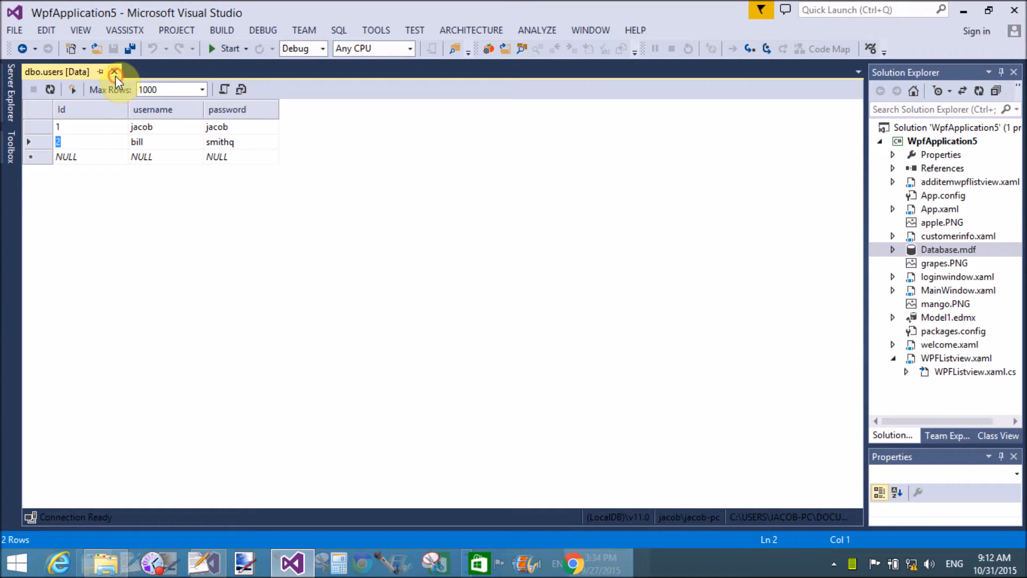
Close the users data view and add a new WPF window named getlastrecord to WpfApplication5.
click(115, 72)
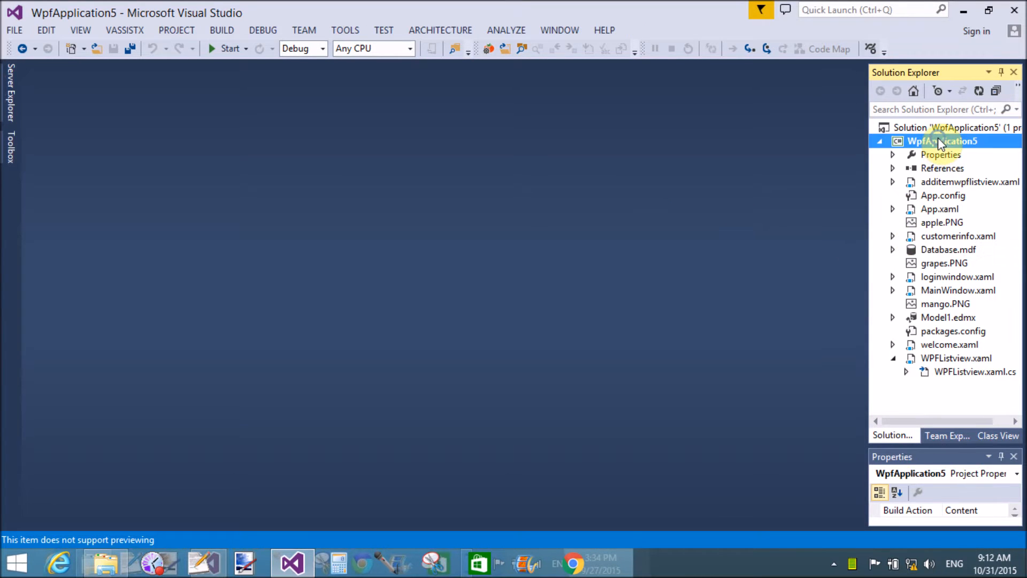
right_click(940, 141)
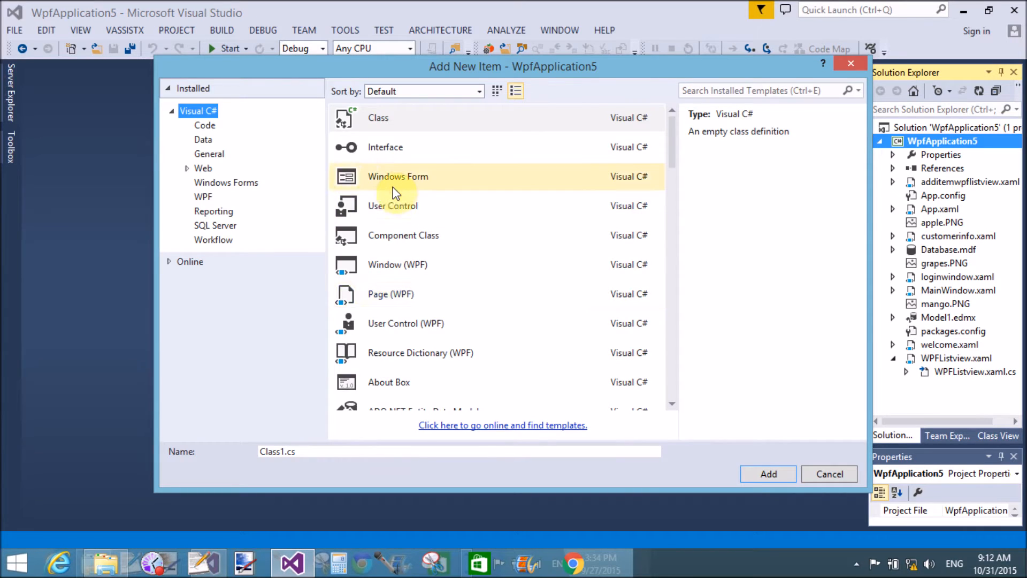
click(397, 264)
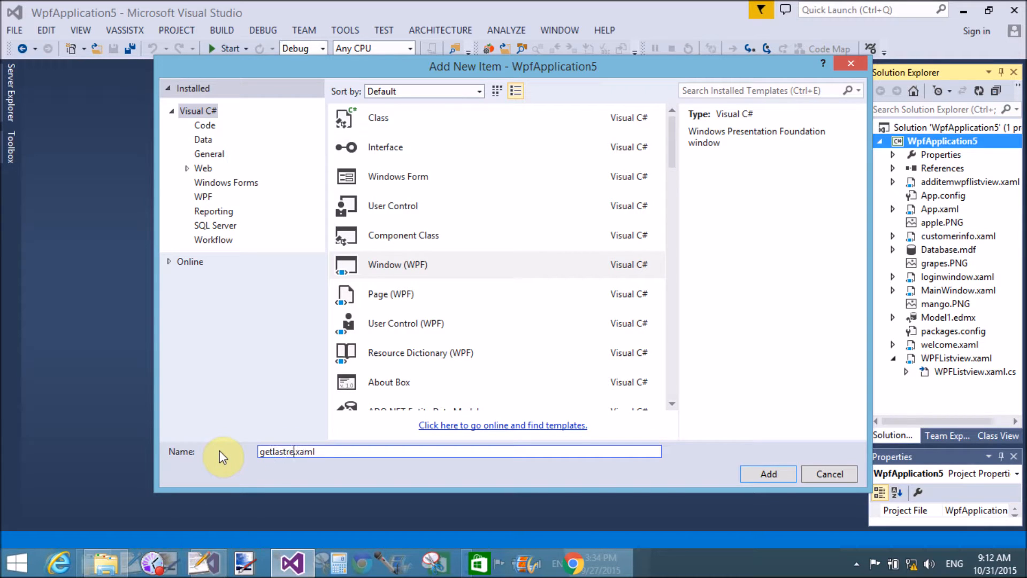
click(828, 474)
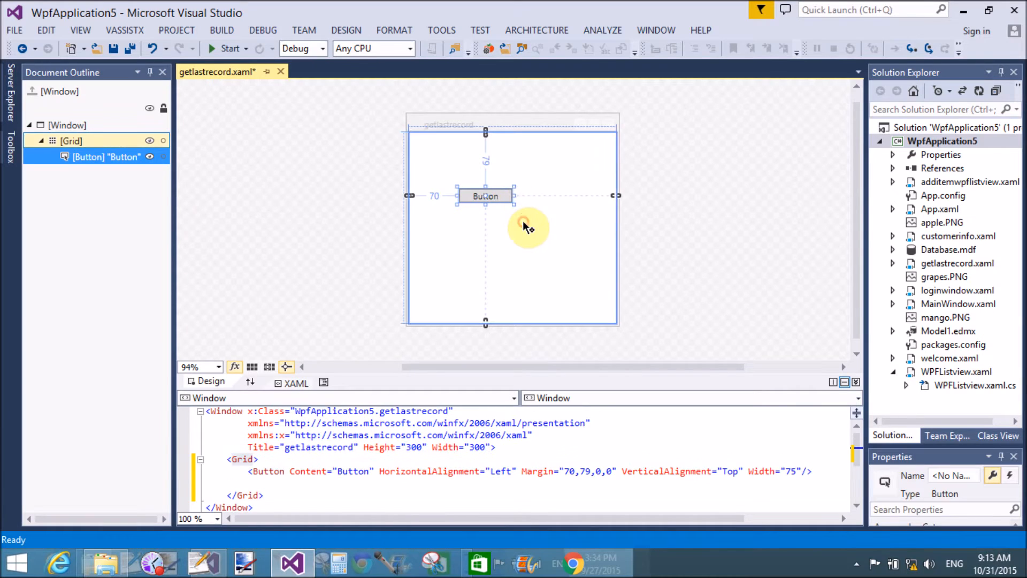
Create an empty Button_Click handler for the getlastrecord window's button.
double_click(486, 194)
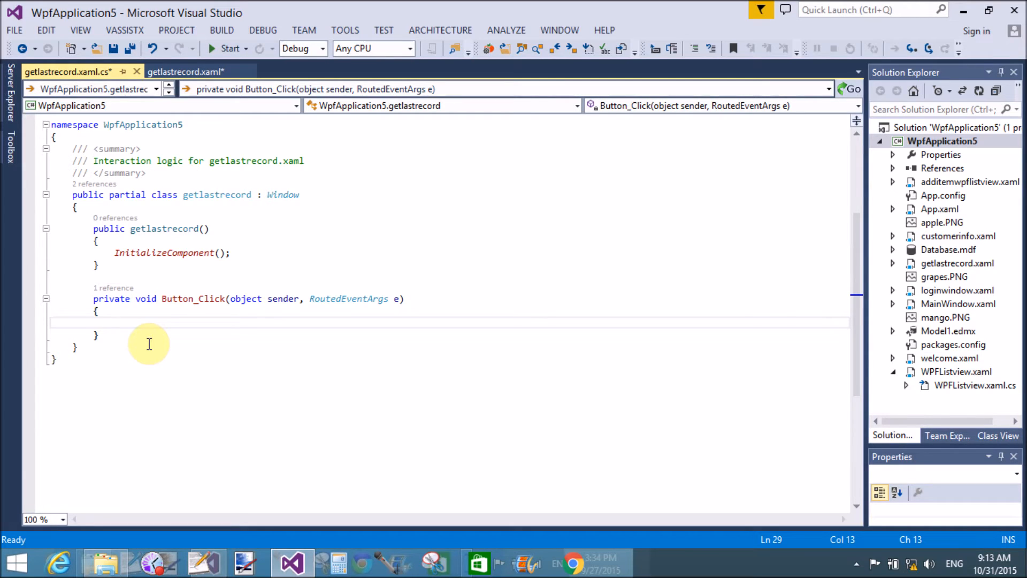
Inspect Model1.edmx and its generated DatabaseEntities context, then return to the click handler code.
click(115, 322)
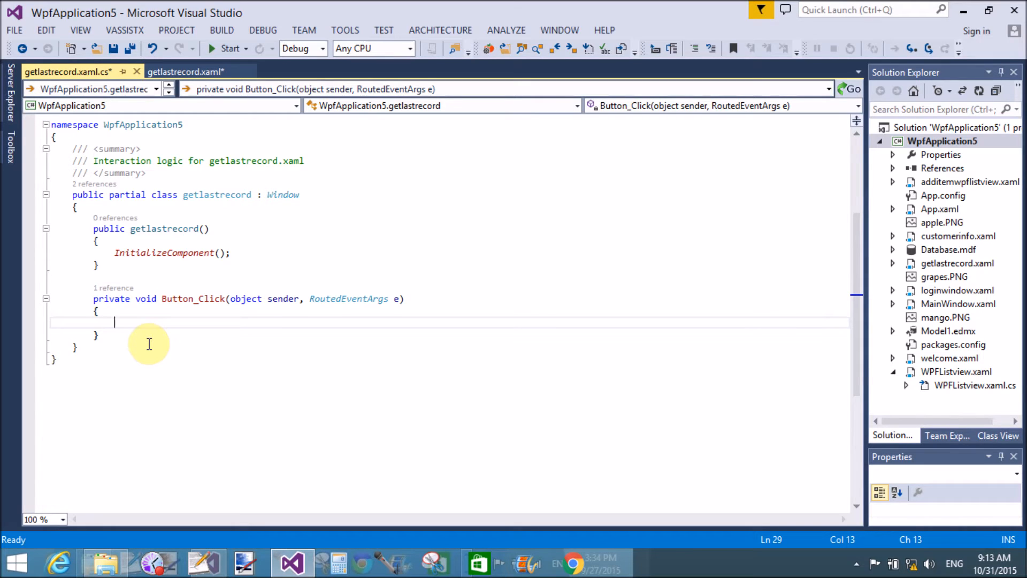
mouse_move(295, 346)
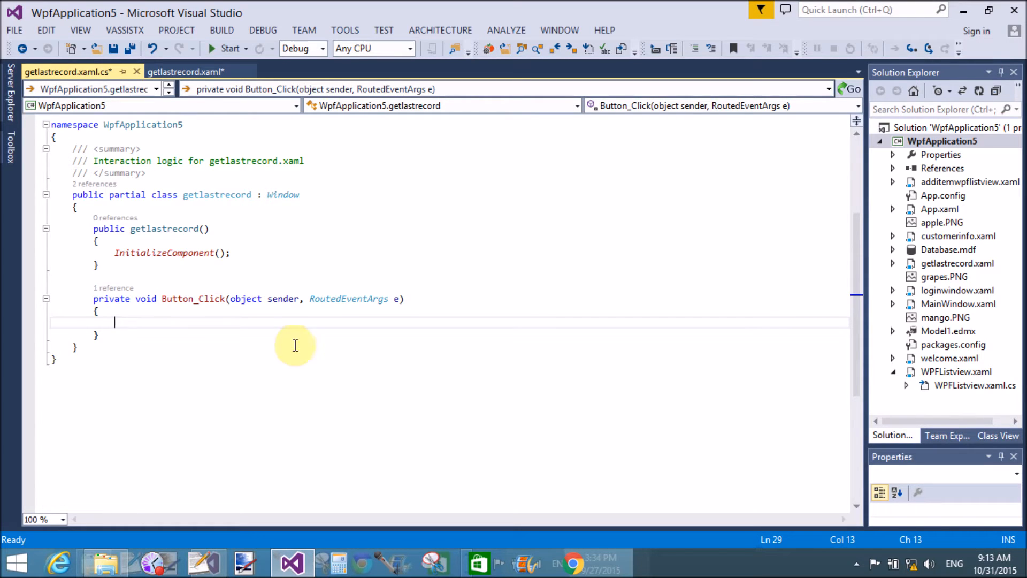
click(947, 330)
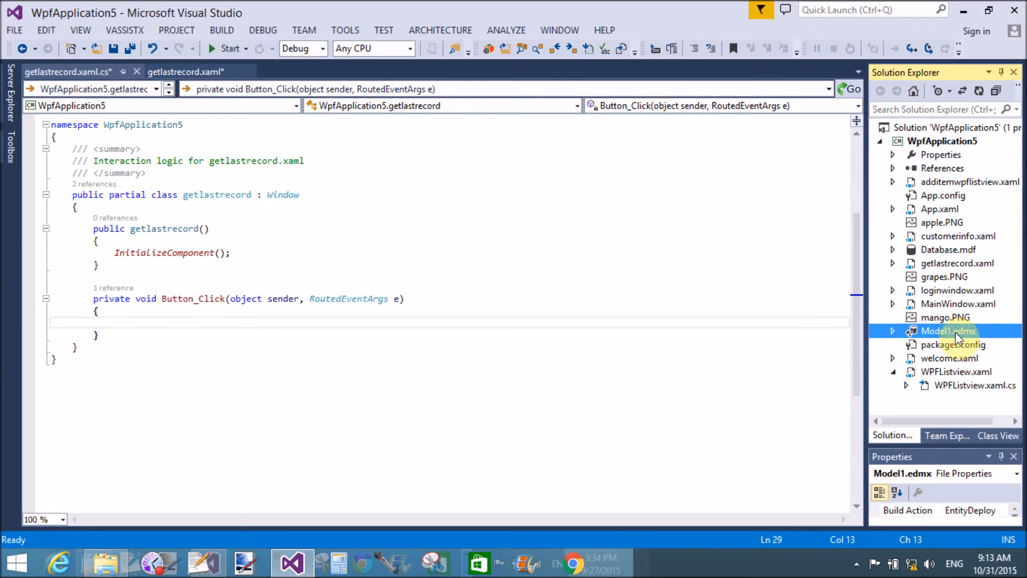
double_click(948, 330)
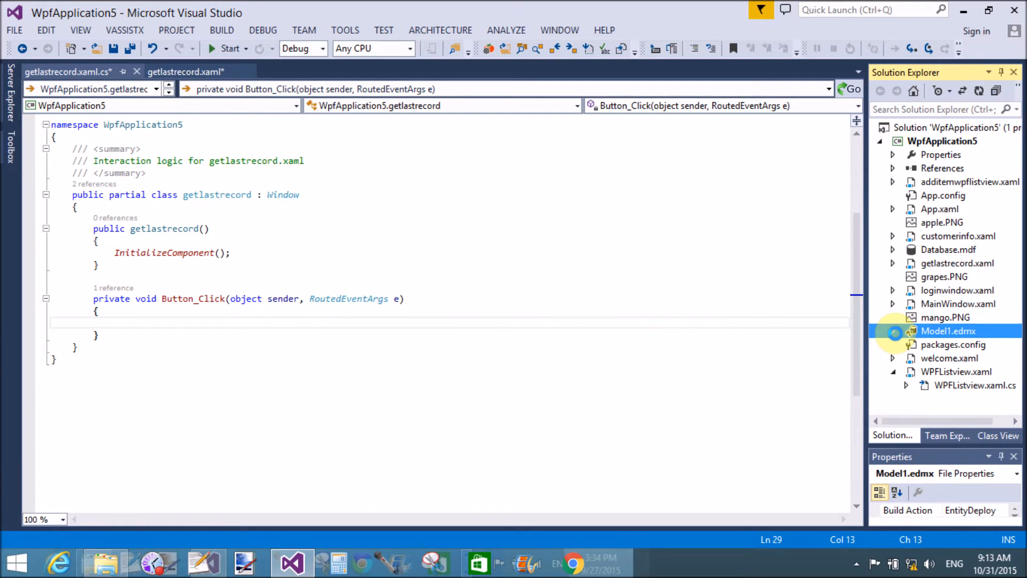
double_click(950, 331)
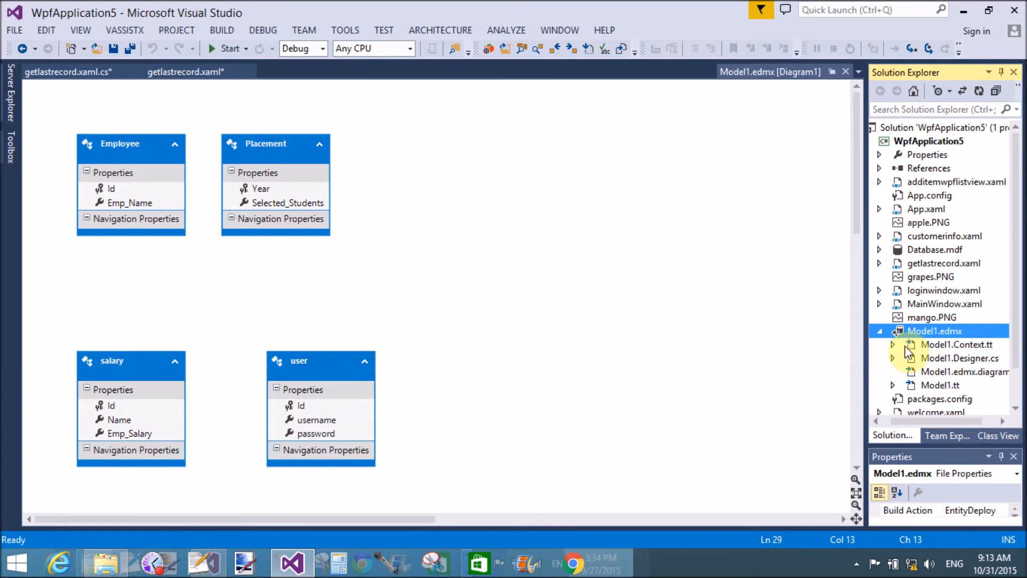
double_click(958, 358)
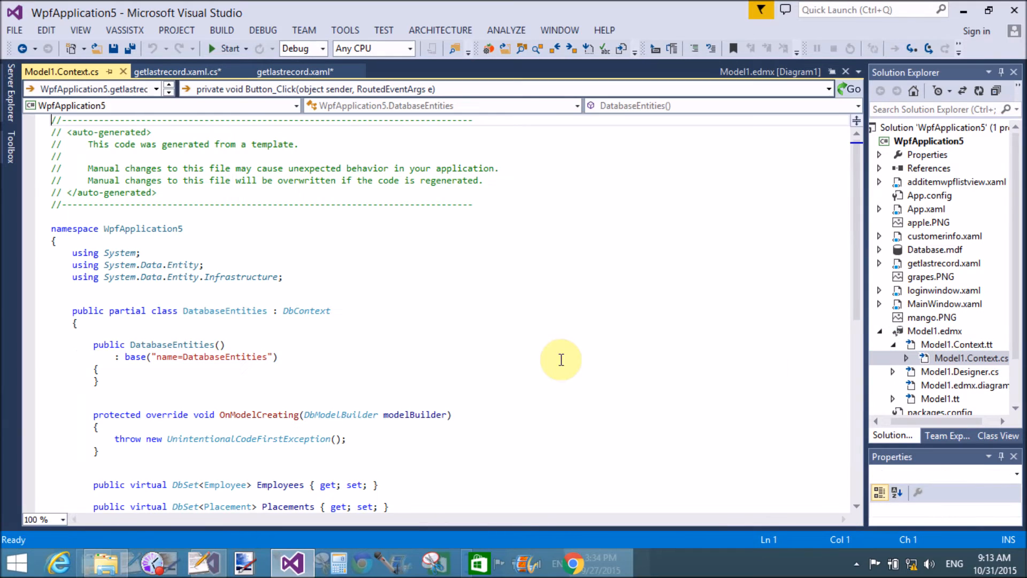
double_click(221, 310)
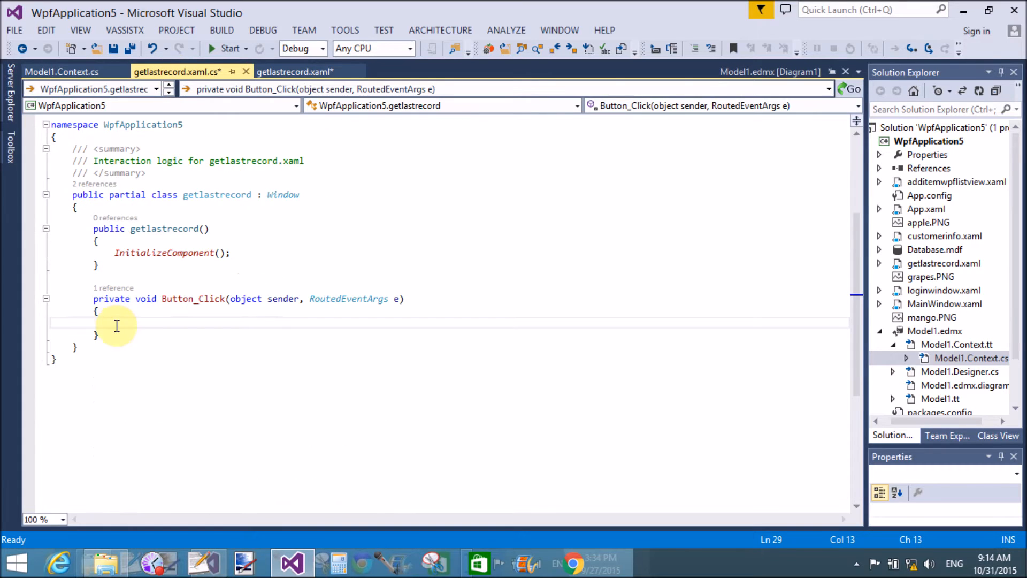
Declare DatabaseEntities dbe = new DatabaseEntities() in Button_Click.
text(DatabaseEntities)
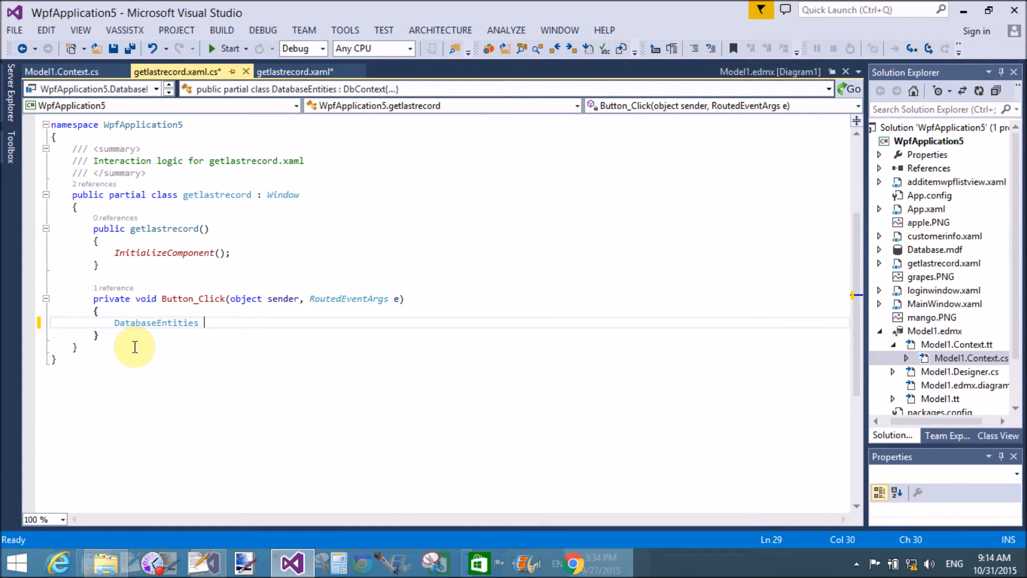
text(dbe)
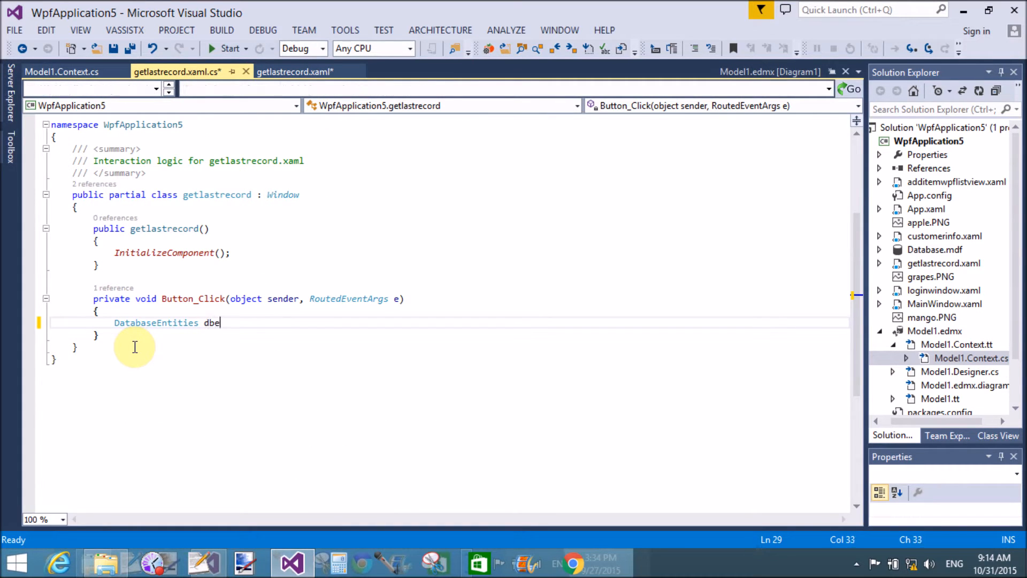
text(=new)
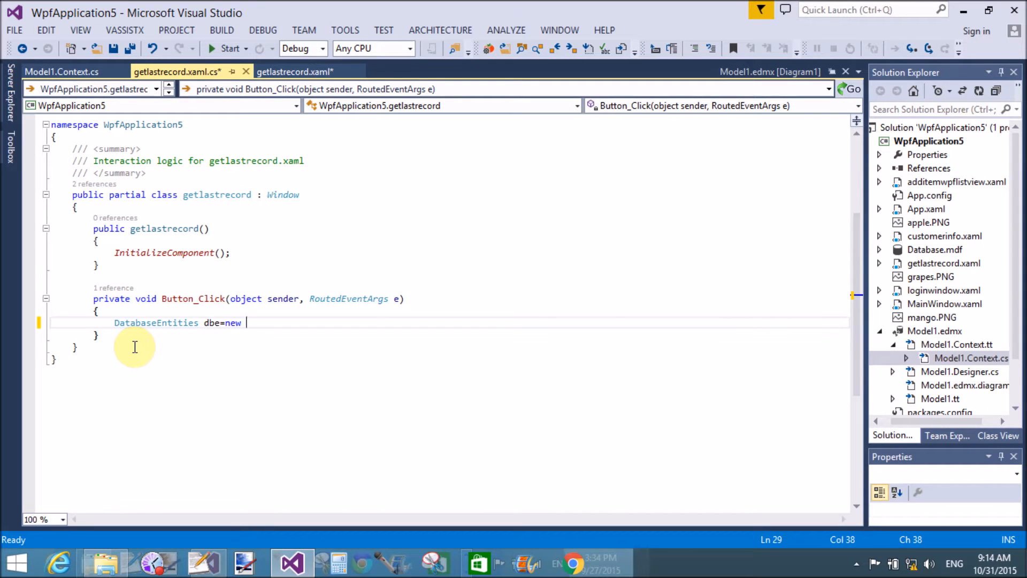
text(DatabaseEntities();)
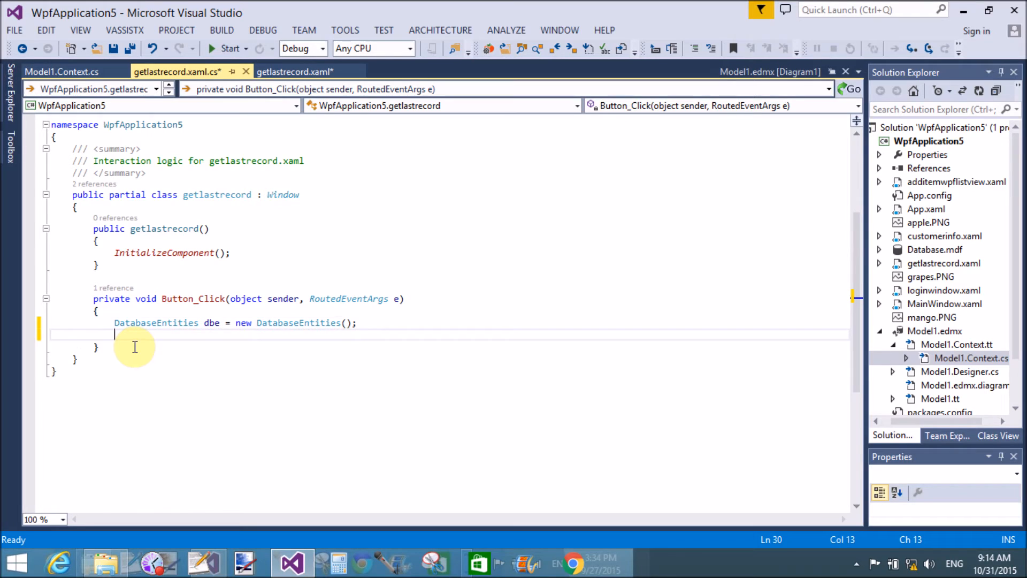
Fetch the last users record with var getlastrec = dbe.users.ToArray().LastOrDefault();.
text(var)
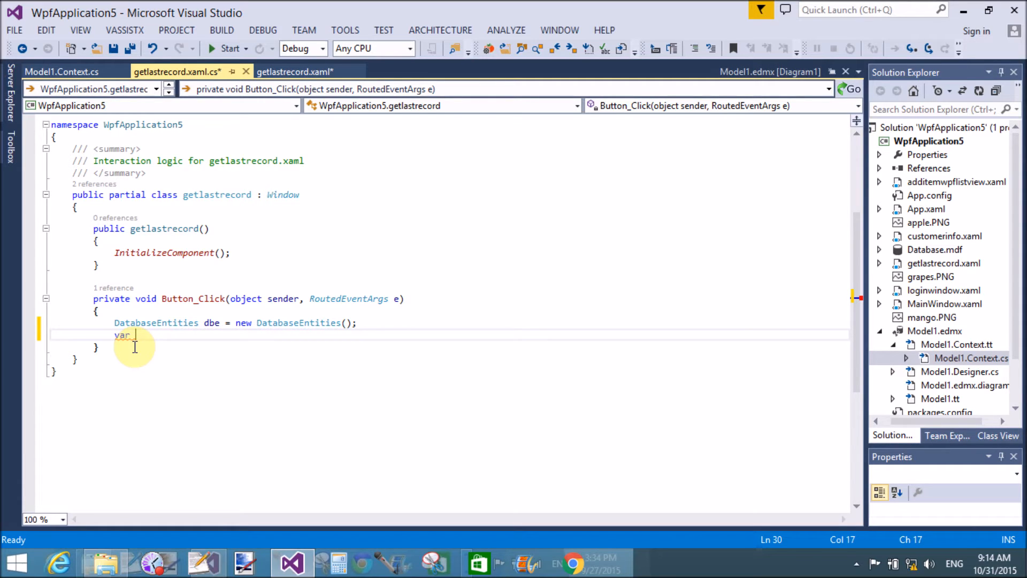
text(get)
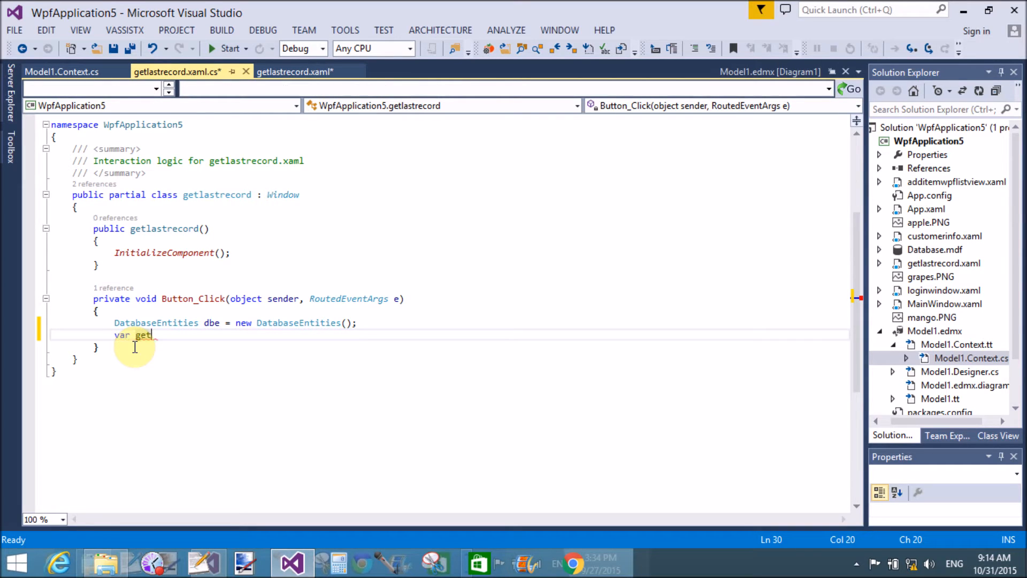
text(lastrec)
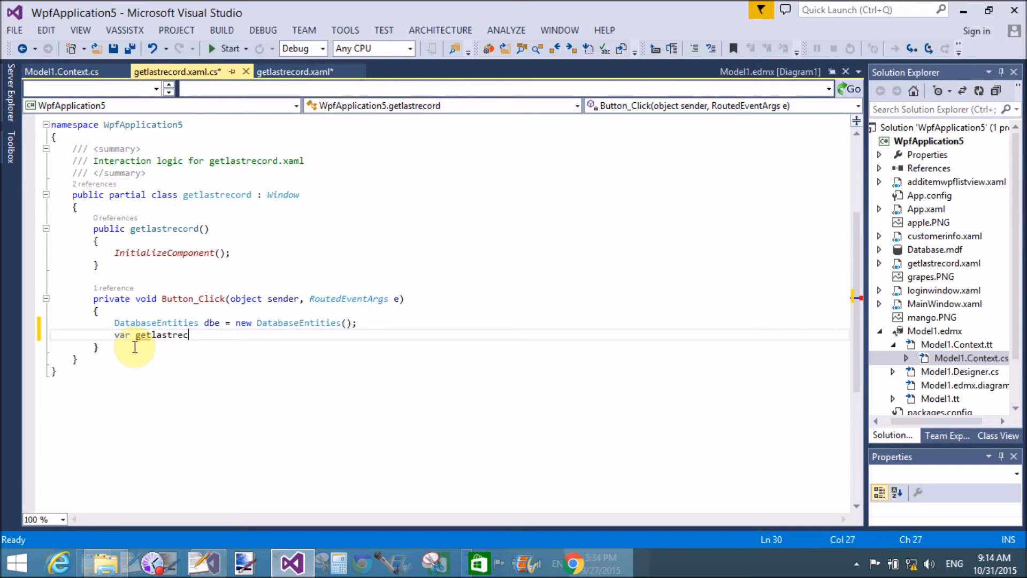
text(=)
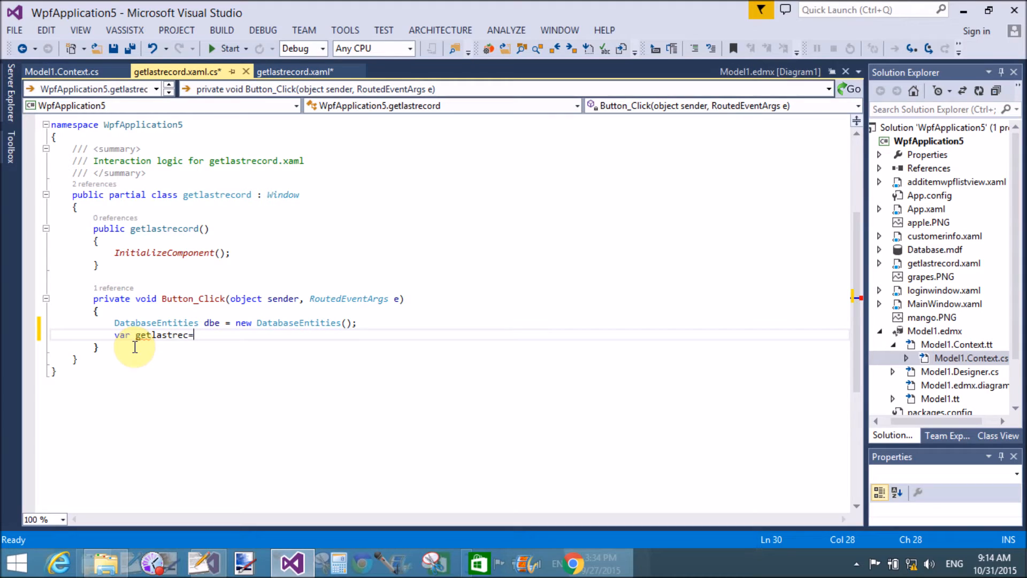
text(dbe)
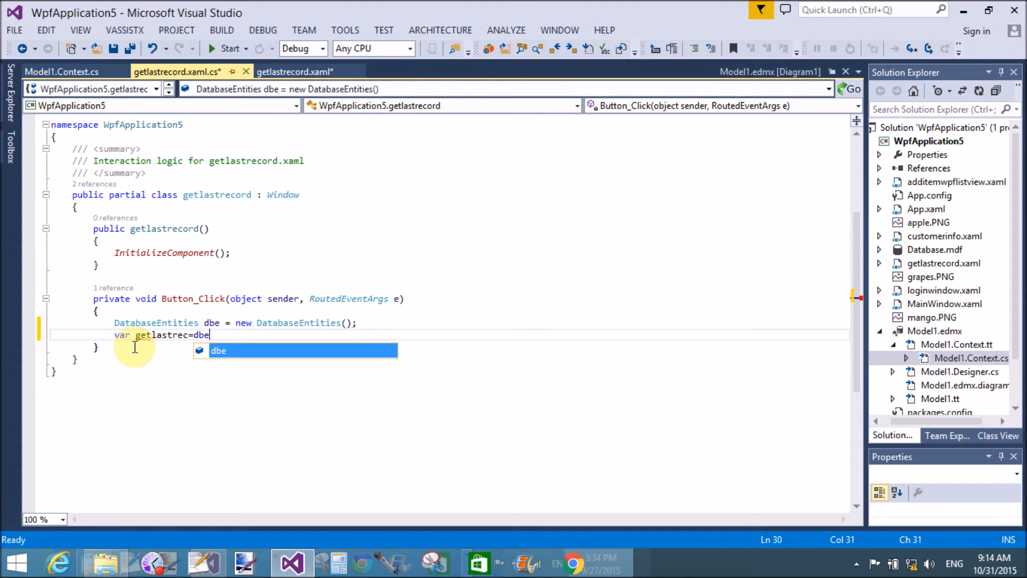
text(.)
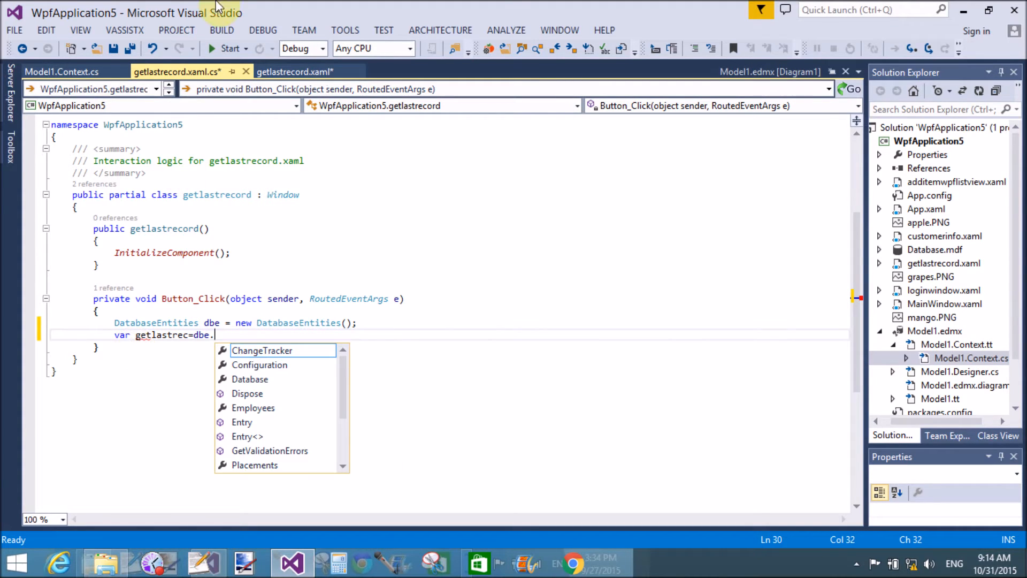
click(62, 71)
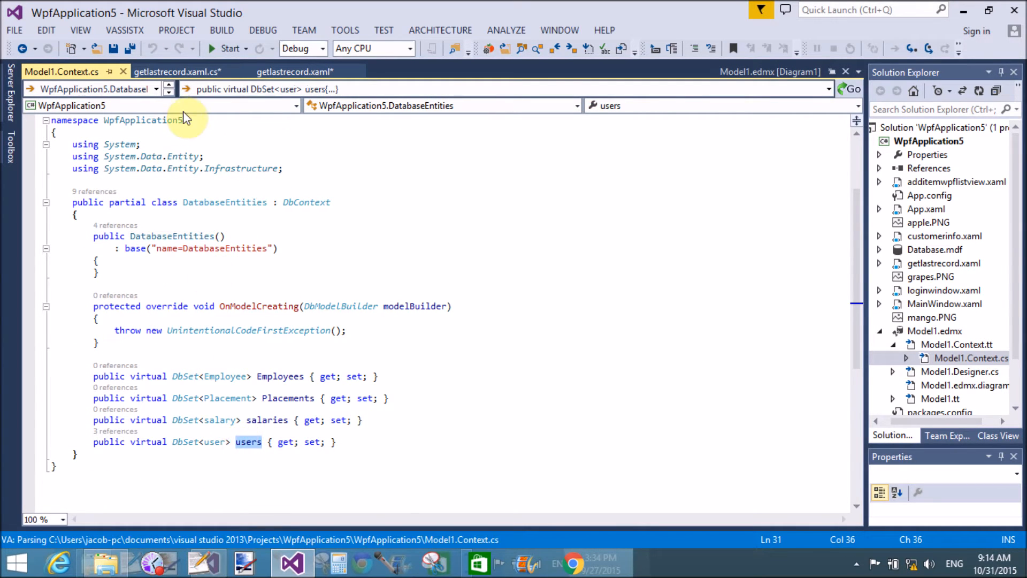
click(173, 71)
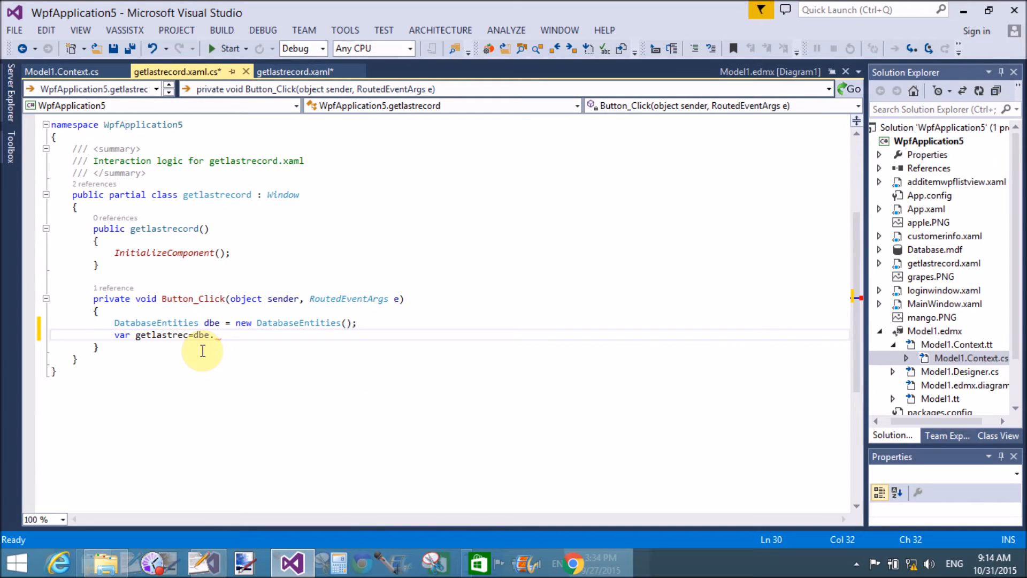
text(use)
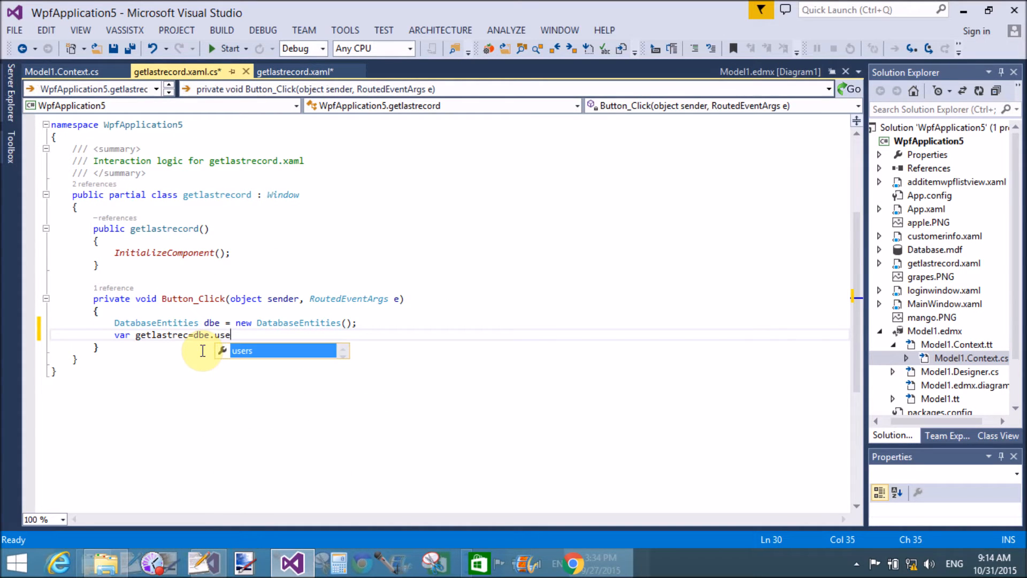
text(rs.t)
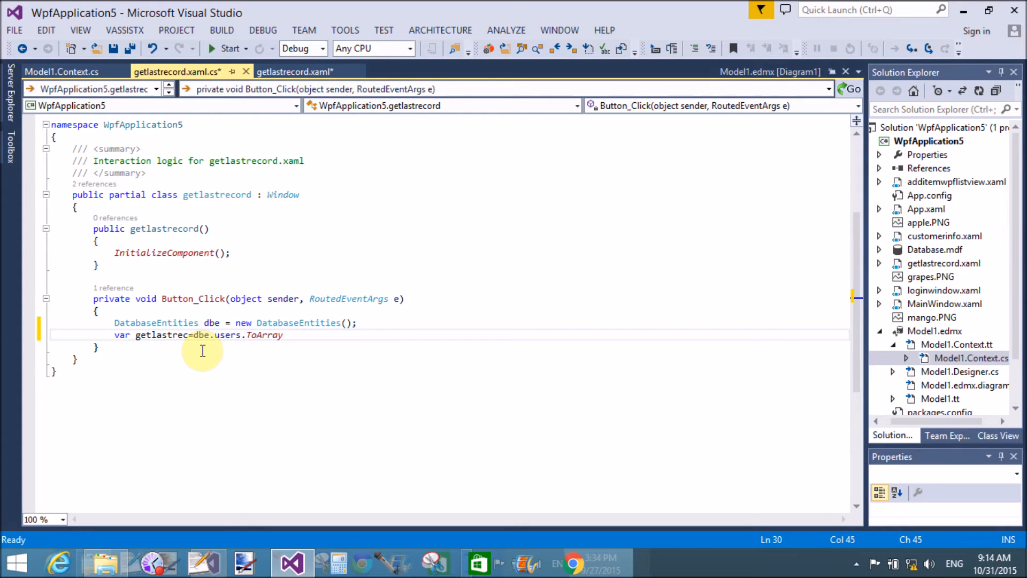
text(())
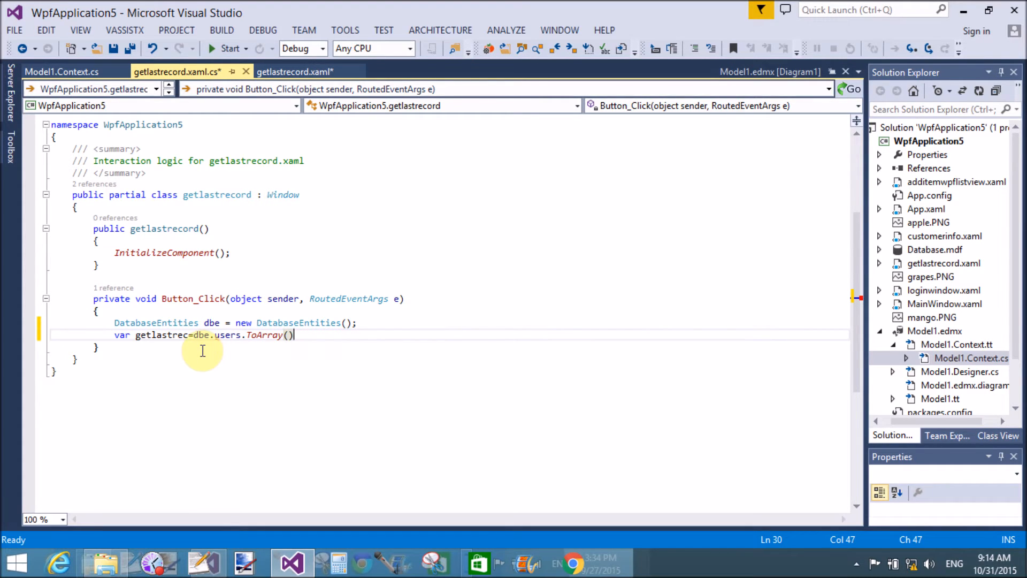
text(.l)
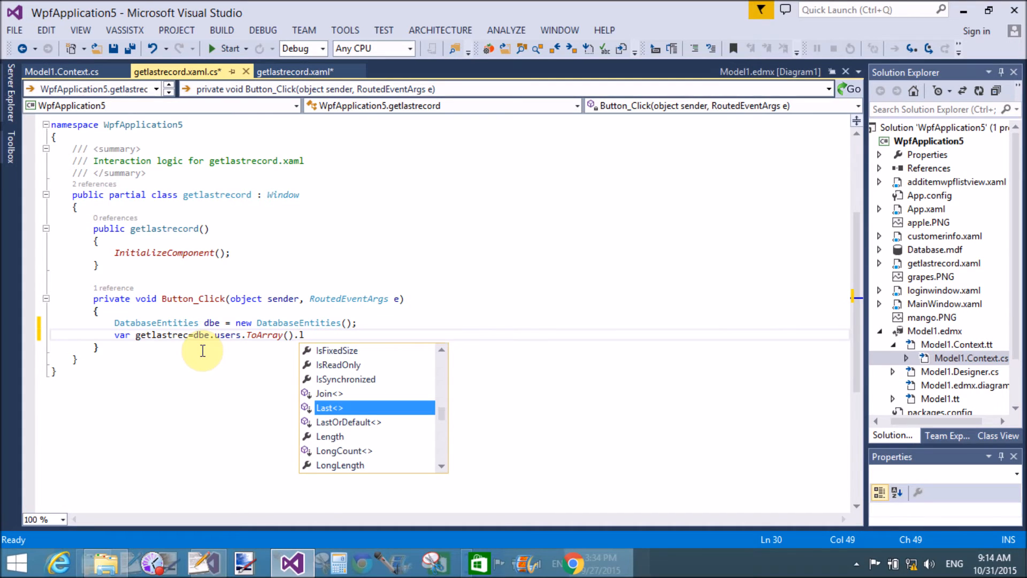
text(astOrDefault();)
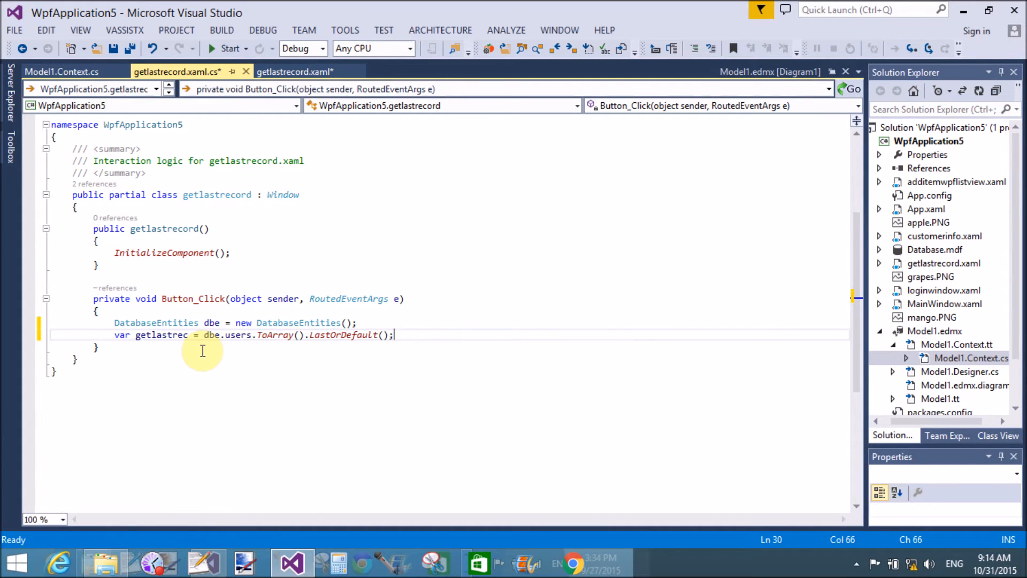
key(enter)
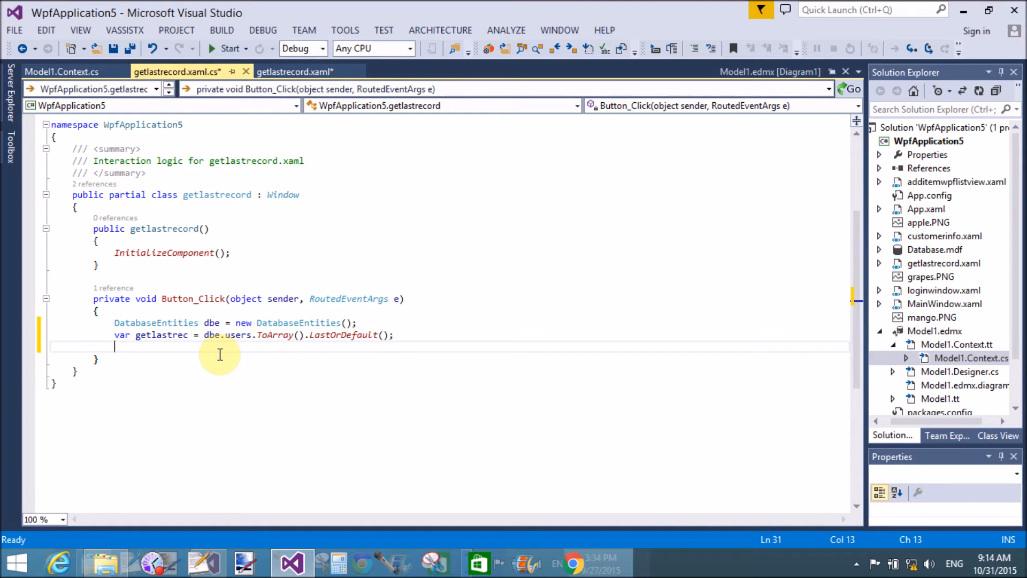
Show the last record's Id with MessageBox.Show(getlastrec.Id.ToString()); and save the code file.
text(MessageBox)
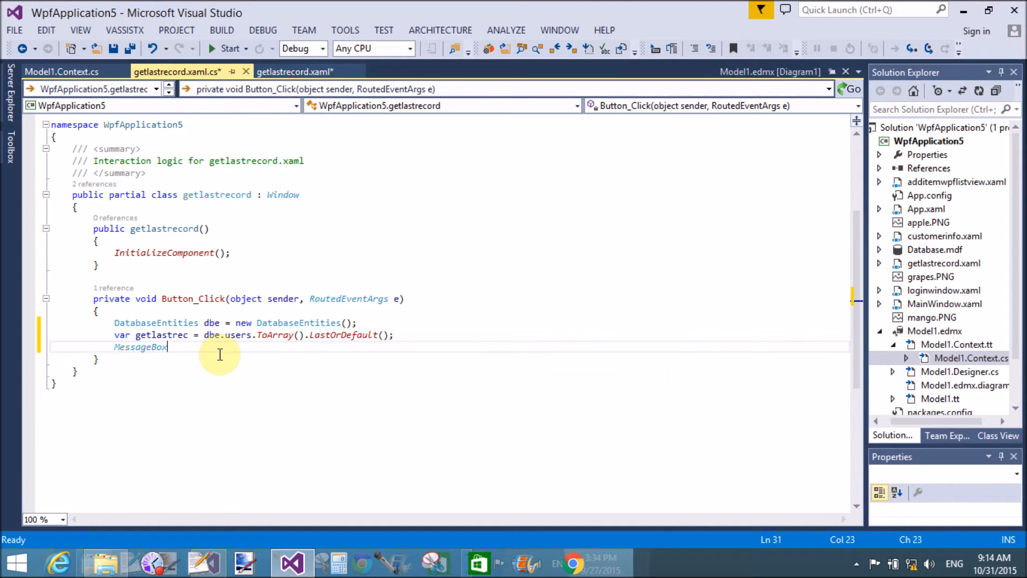
text(.Show)
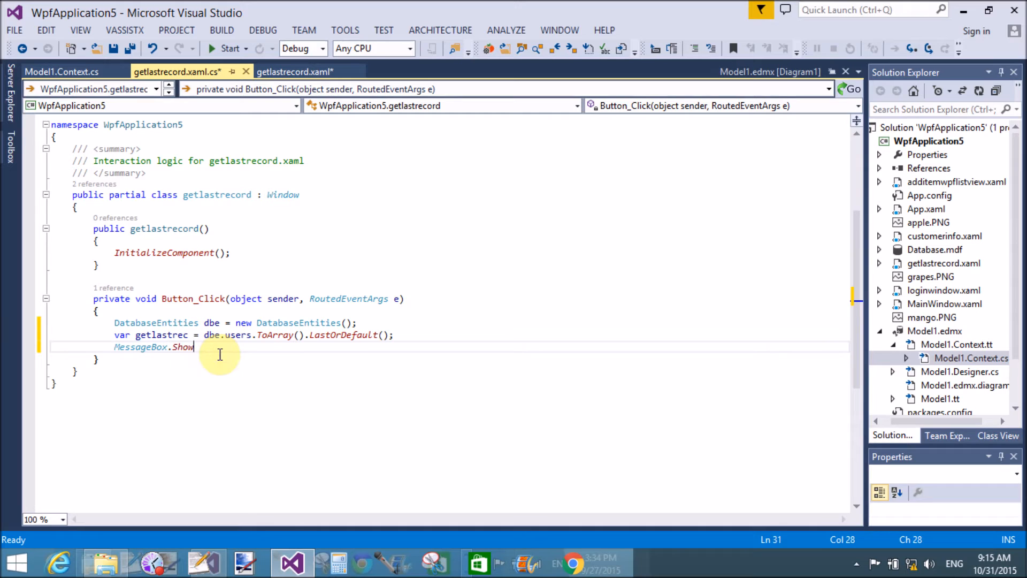
text(()
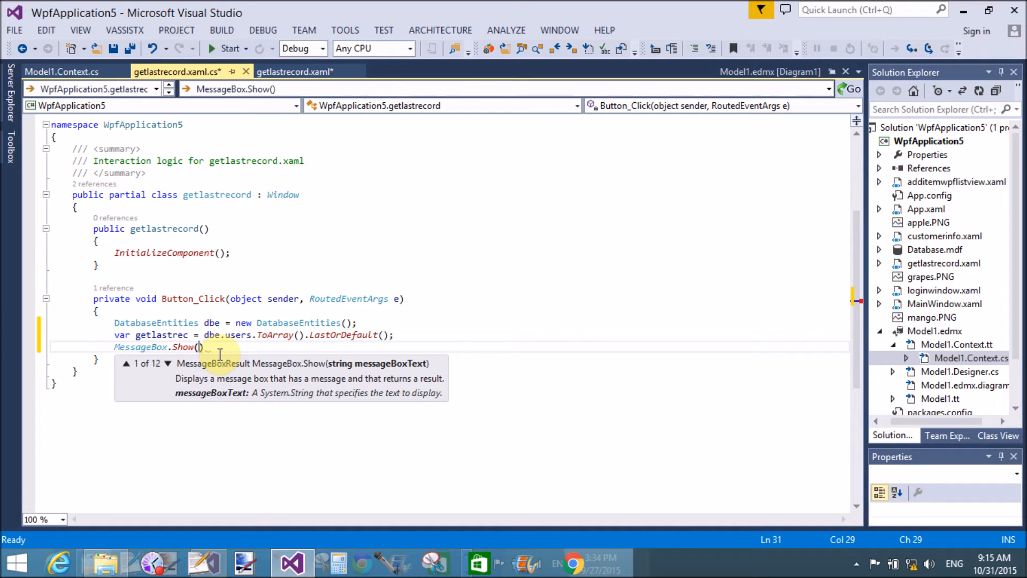
text(getlastrec.username)
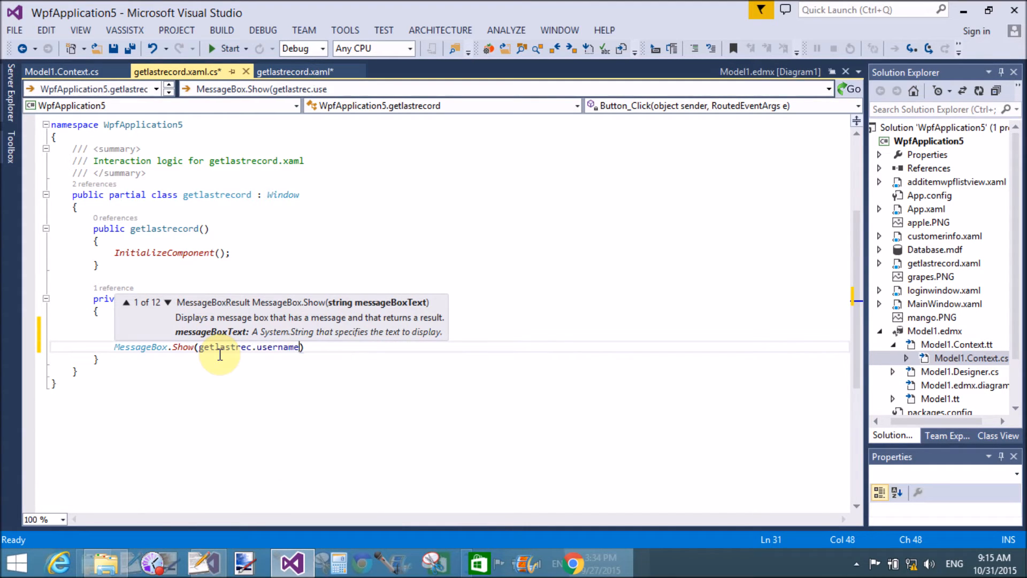
key(BackSpace)
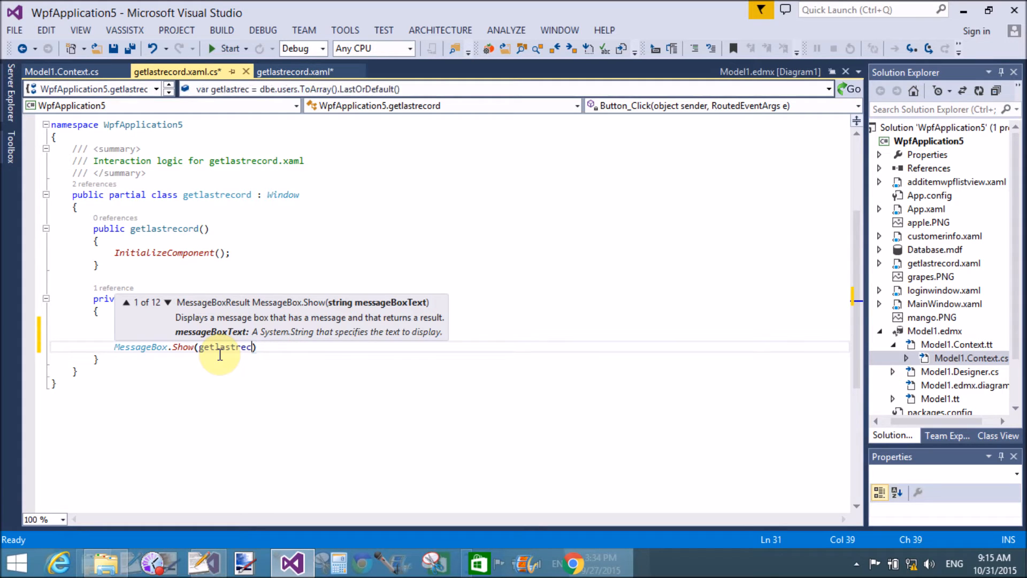
text(.Id.ToString()
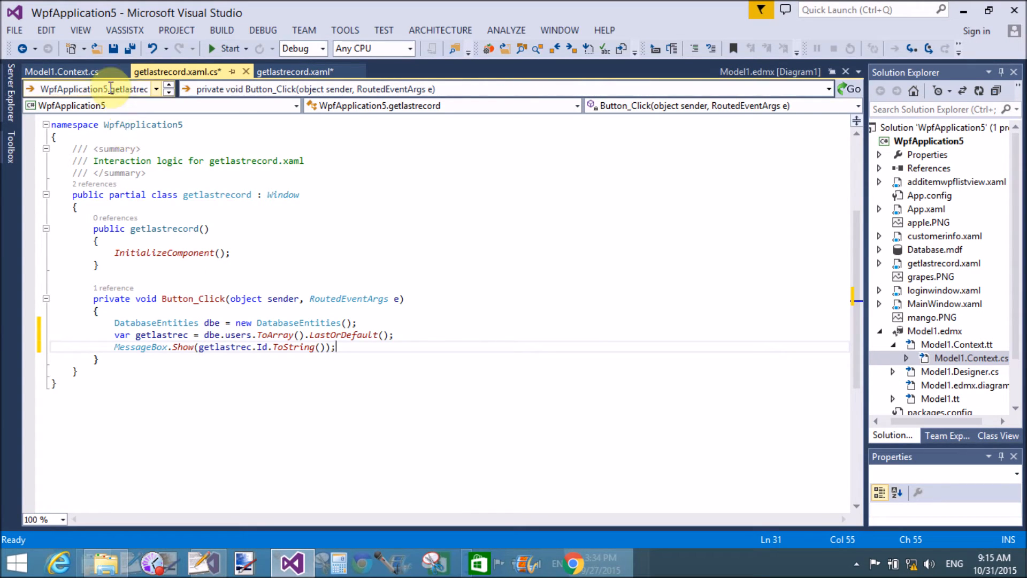
key(ctrl+s)
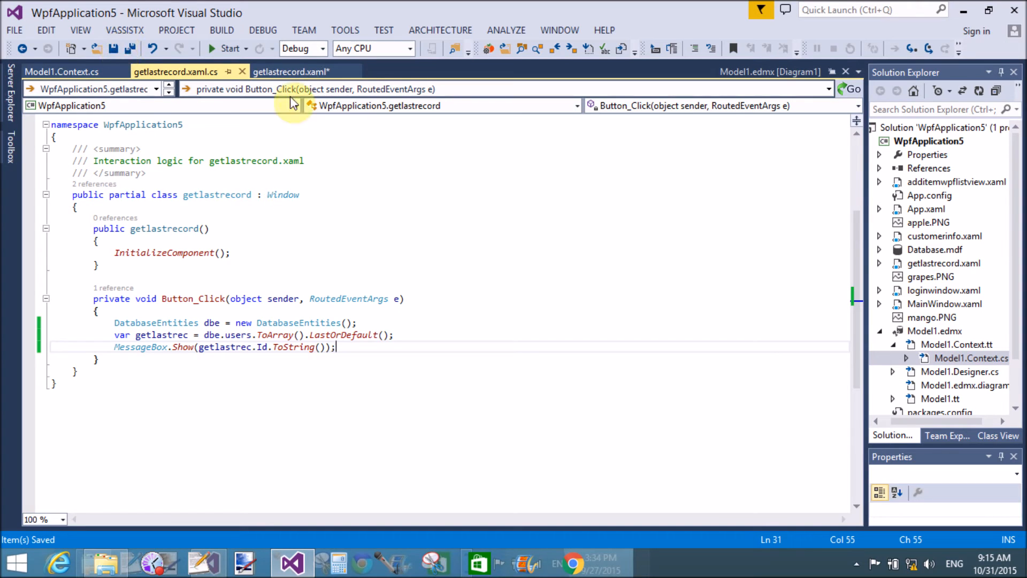
mouse_move(290, 71)
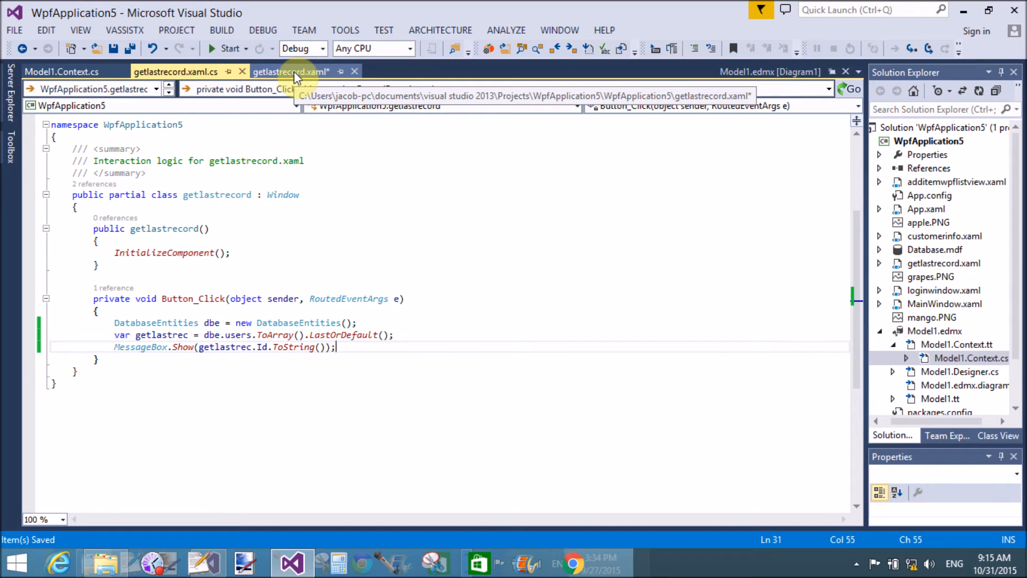
Return to the getlastrecord window design and save the XAML file.
click(290, 72)
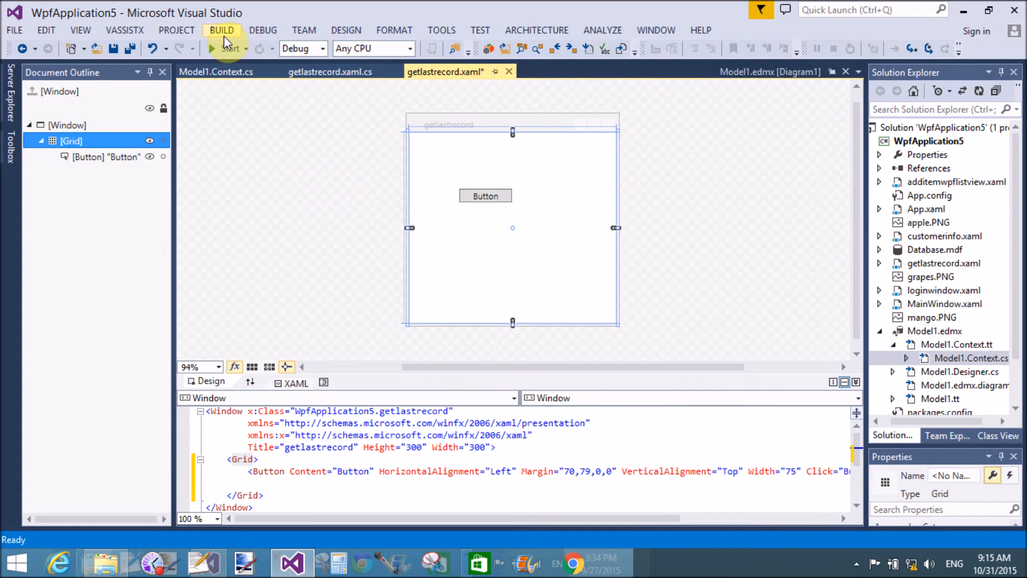
key(ctrl+s)
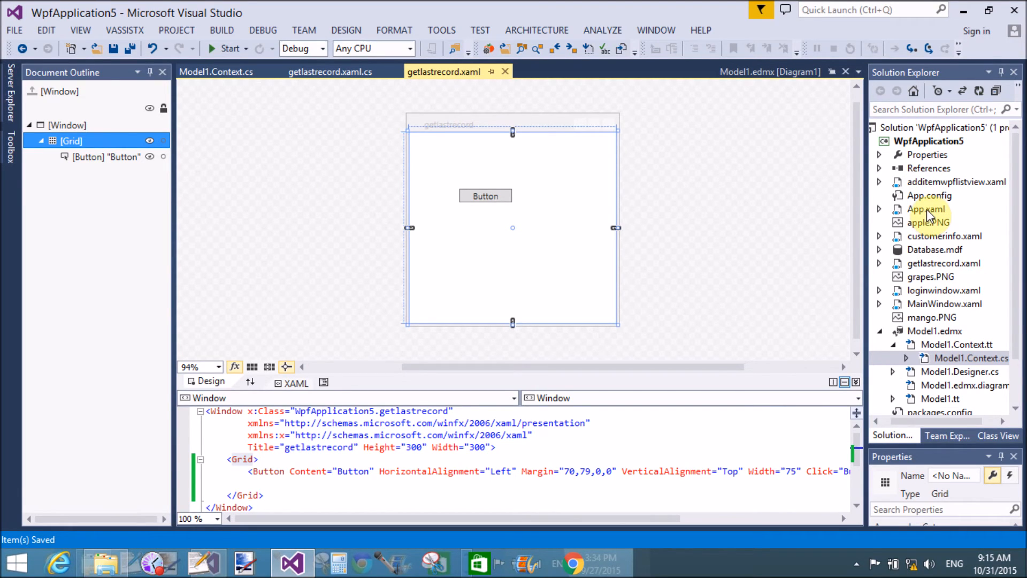
Set App.xaml's StartupUri to getlastrecord.xaml, then build and run the application.
double_click(926, 209)
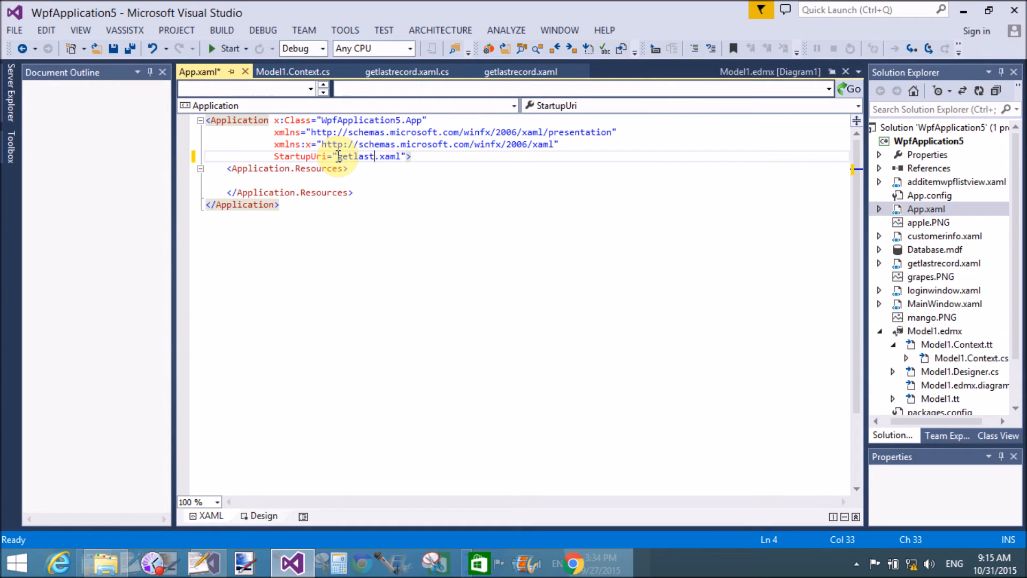
text(record)
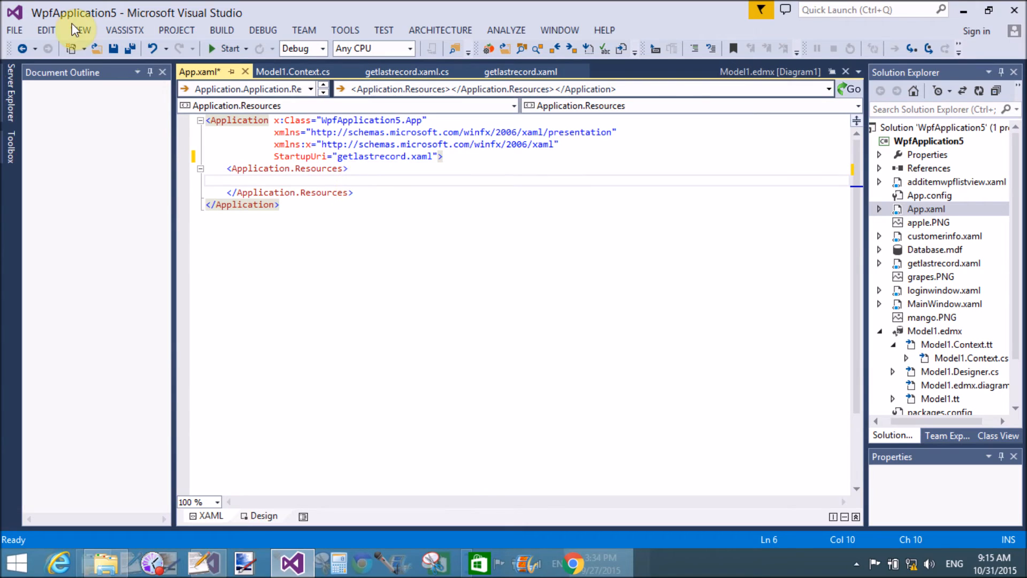
key(ctrl+s)
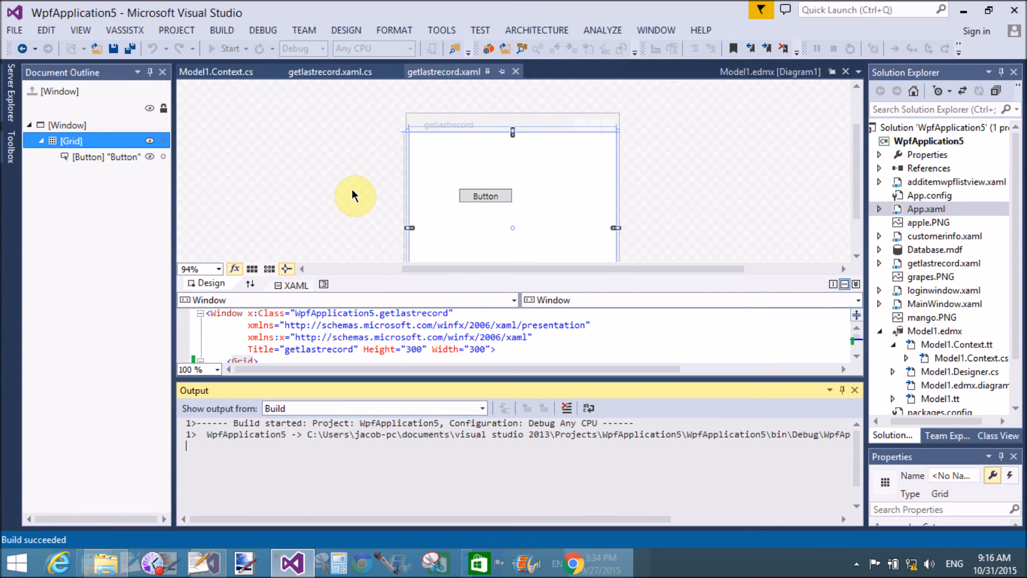
Run the window's button to show the last user Id 2 message and dismiss it.
click(226, 48)
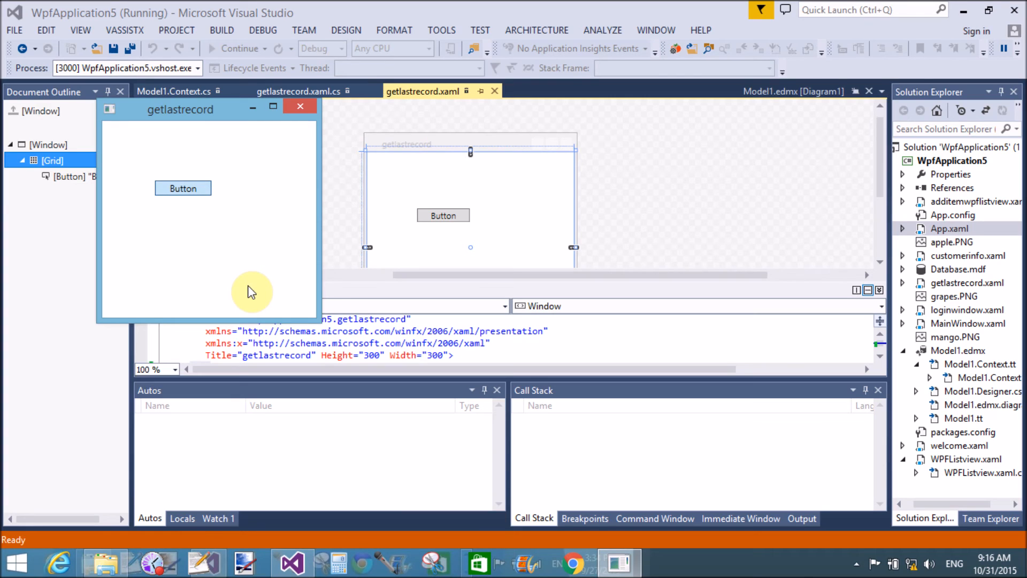
click(183, 189)
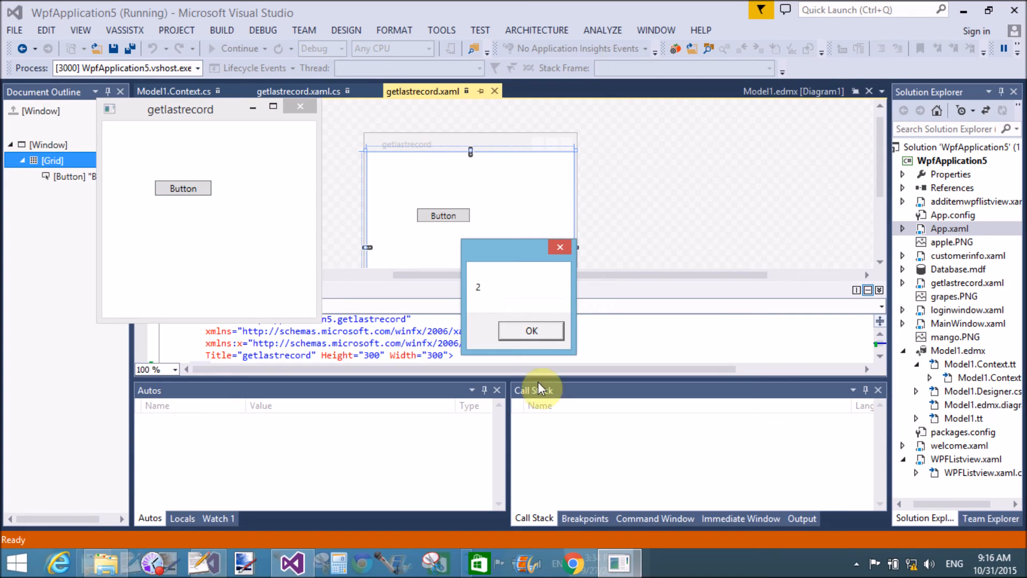
click(532, 331)
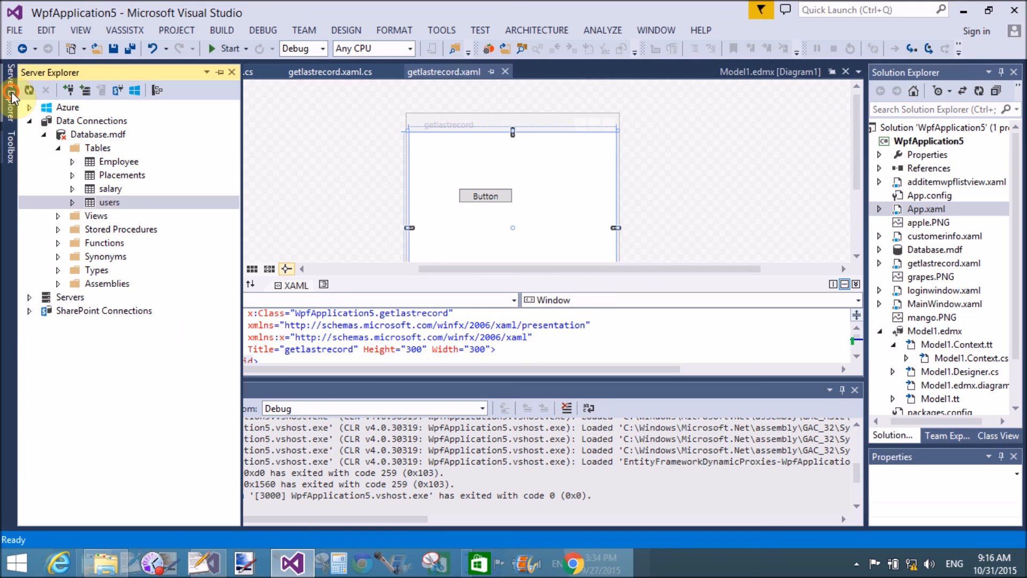
Add a third users record with username Ammey in the table data view.
click(109, 202)
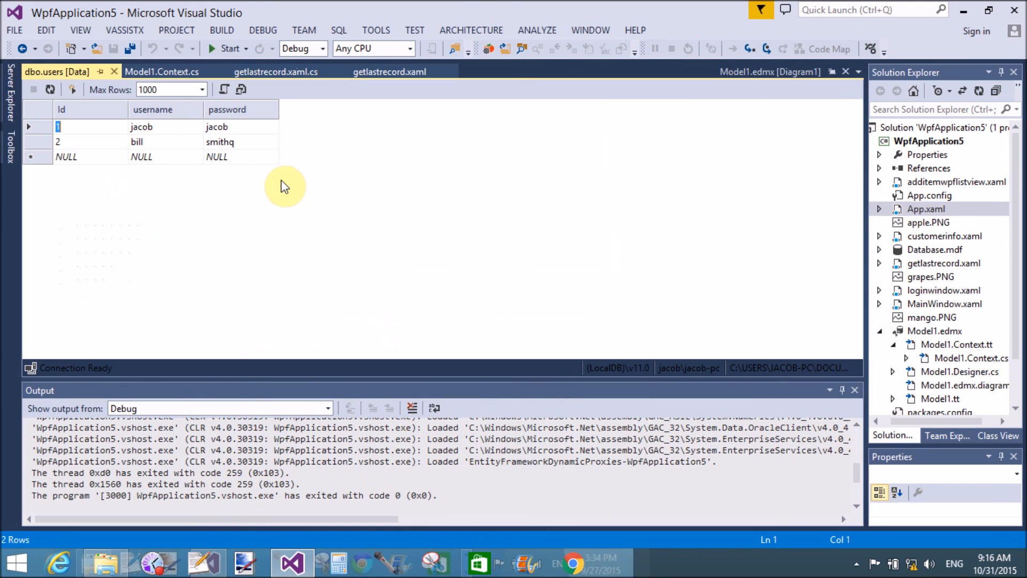
click(65, 156)
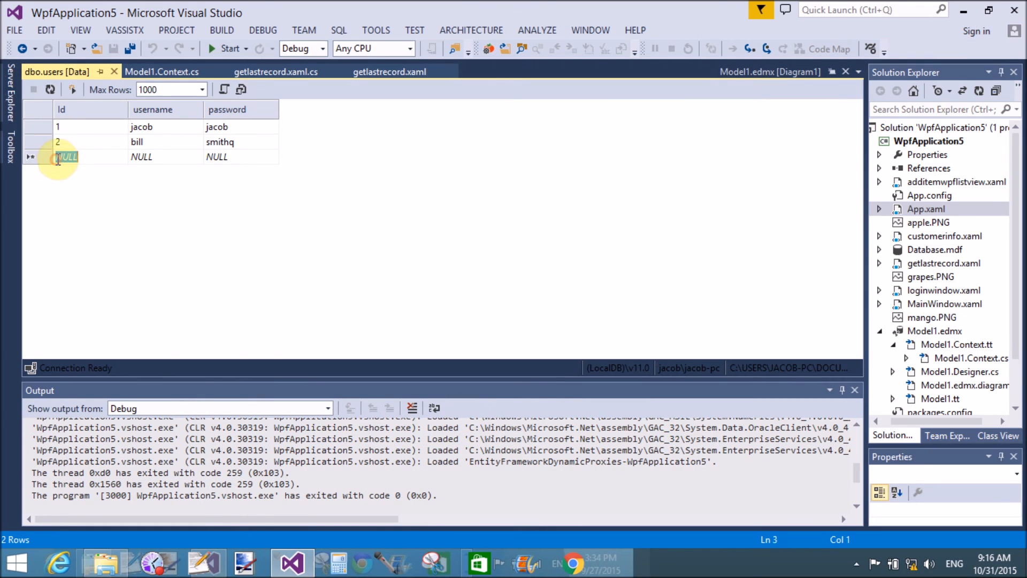
click(66, 156)
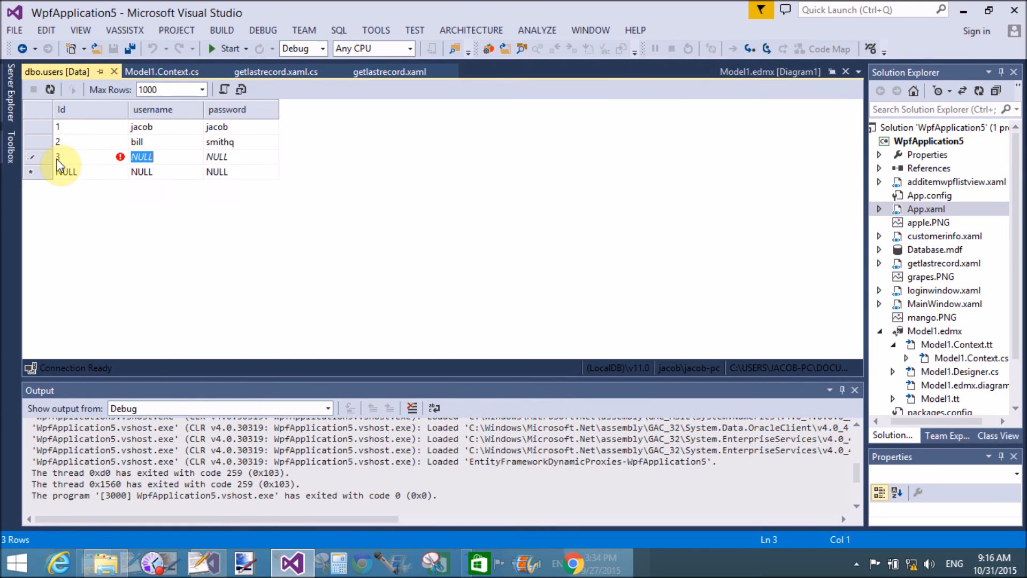
click(166, 156)
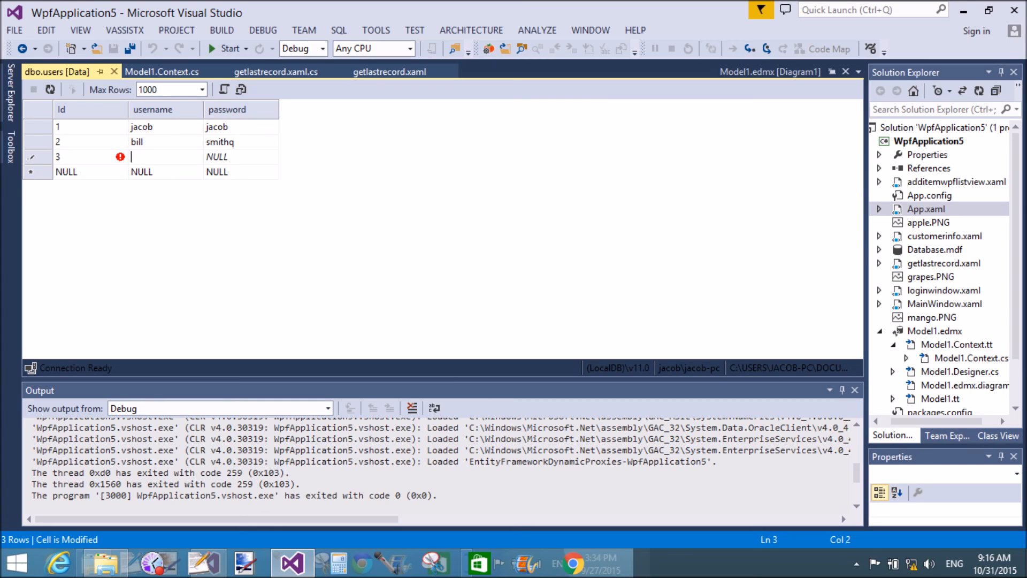
text(Ammey)
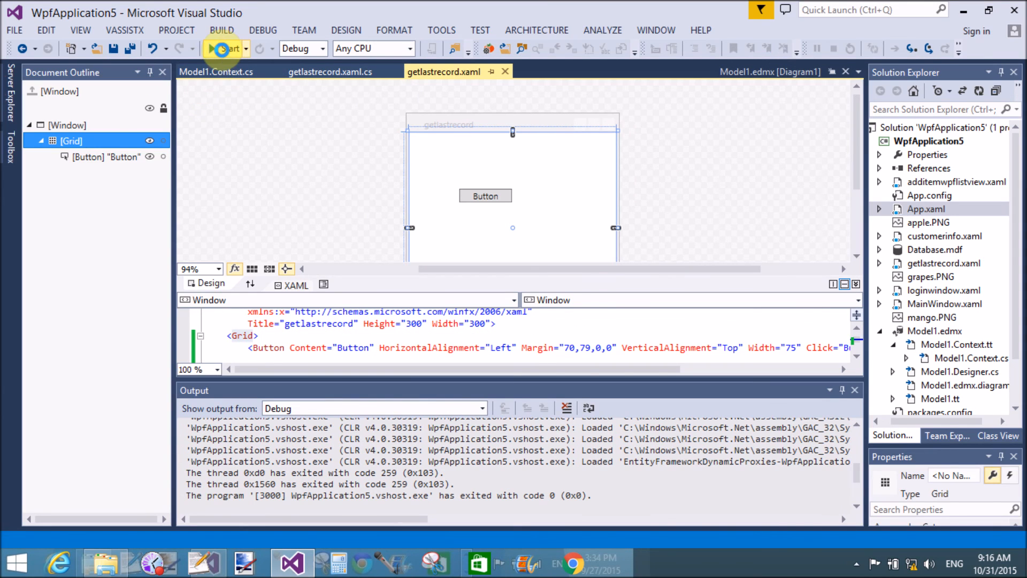
Relaunch getlastrecord, use its button to show last user Id 3, and dismiss the message.
click(222, 49)
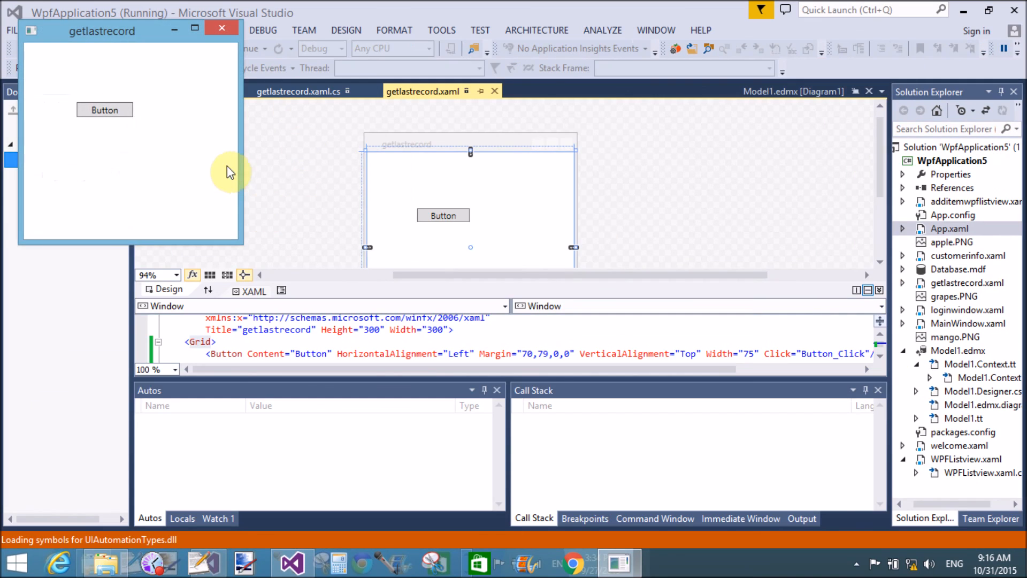
click(105, 109)
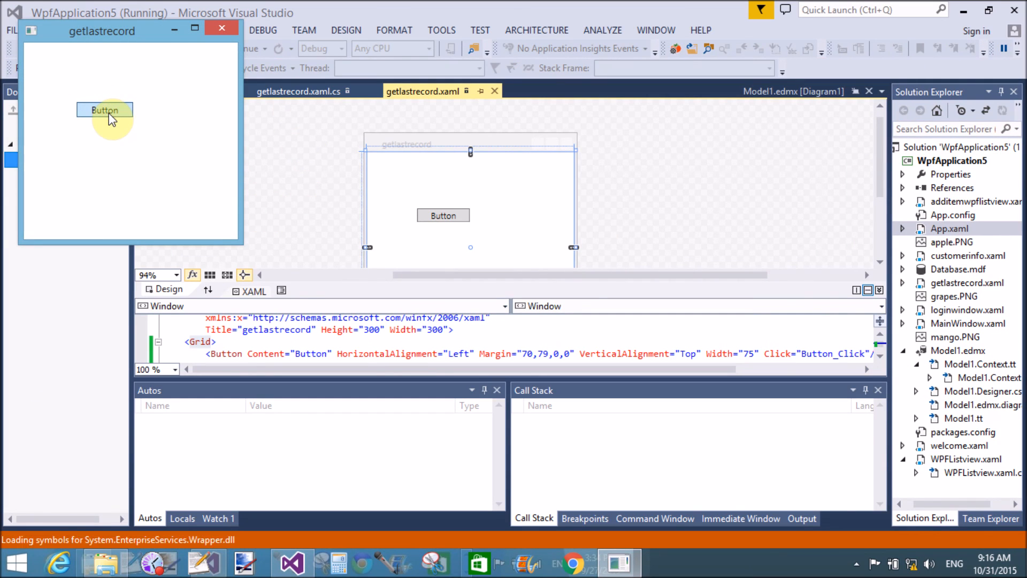
click(103, 109)
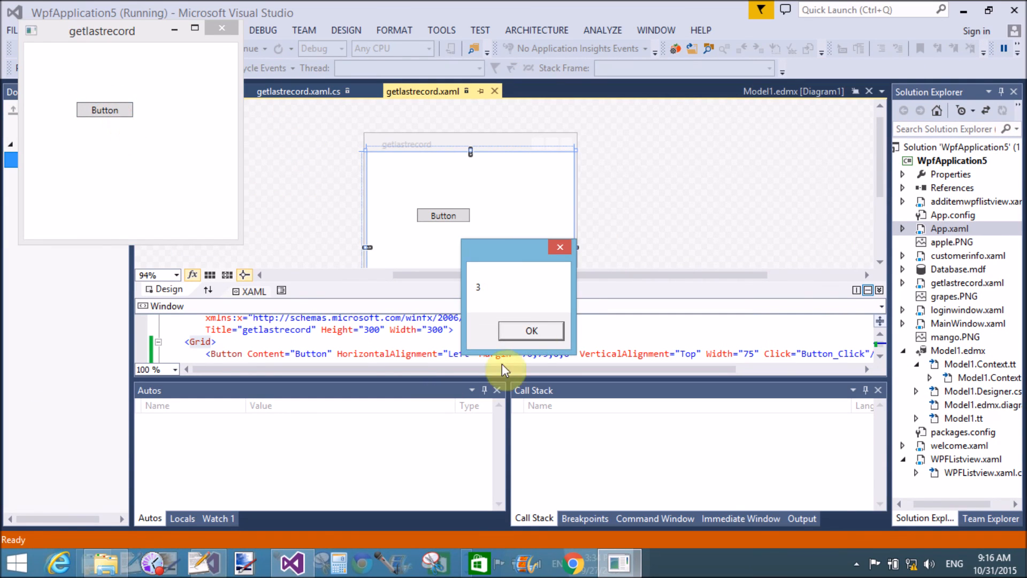
click(532, 331)
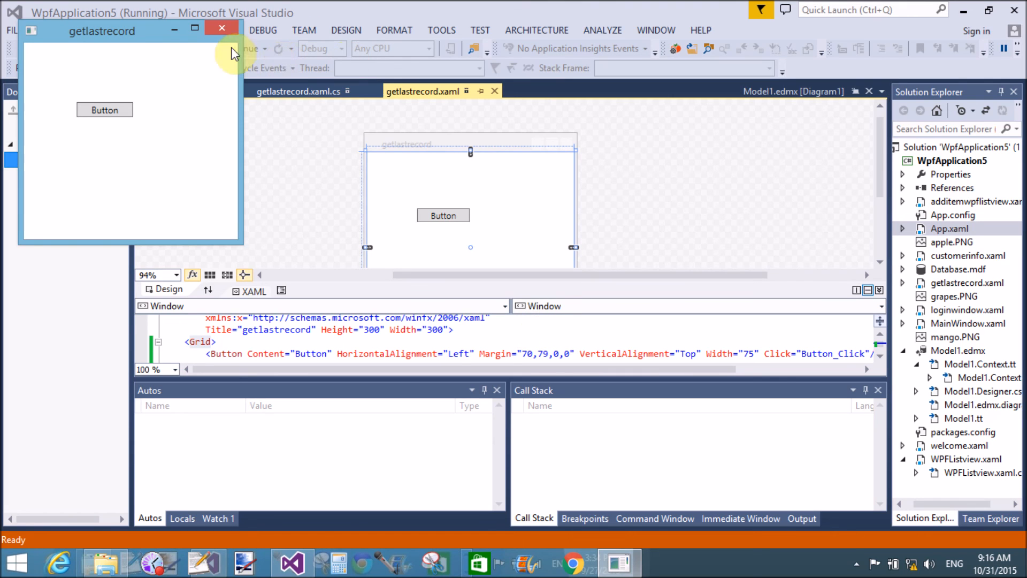